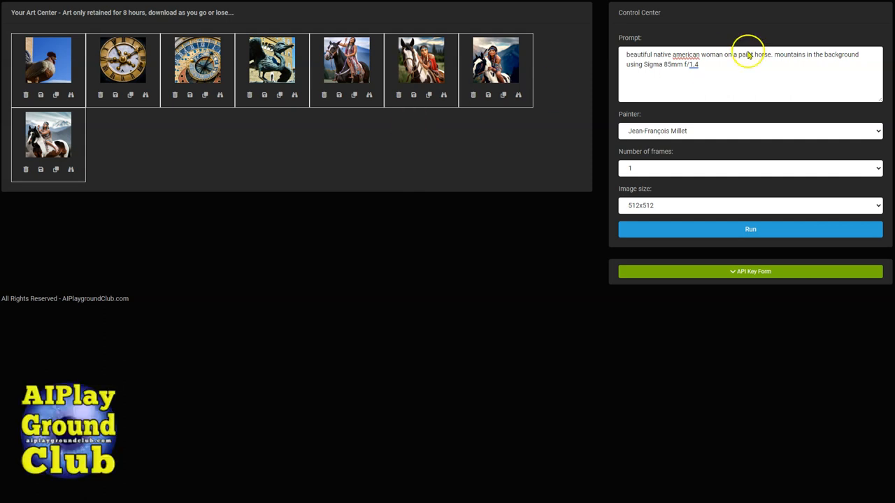
Step: Open the Painter list and browse the artists grouped by art movement
left_click(750, 131)
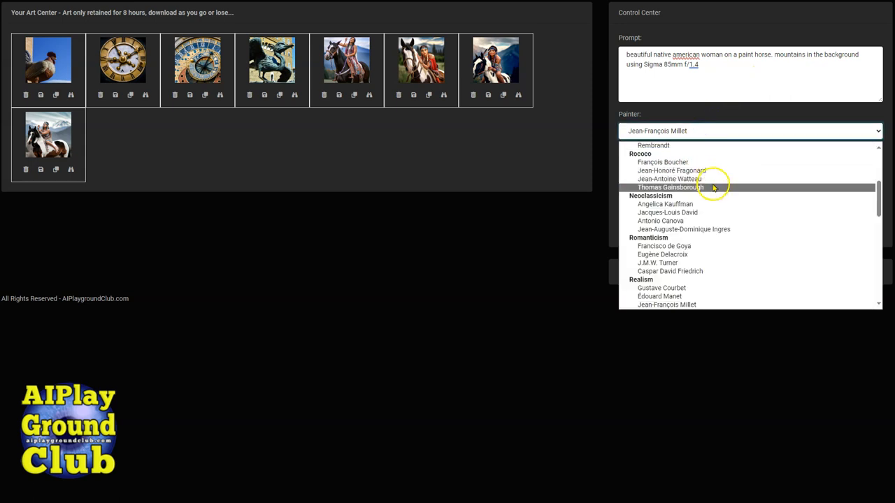
scroll("down", 3)
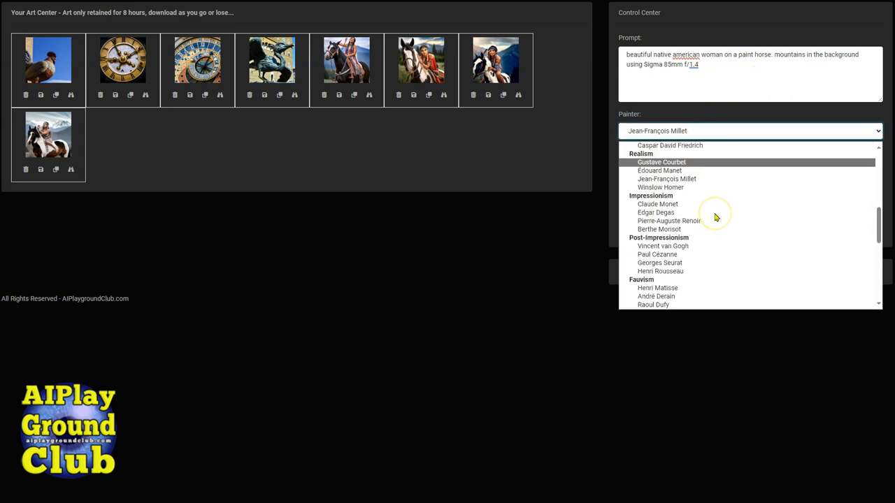
scroll("down", 3)
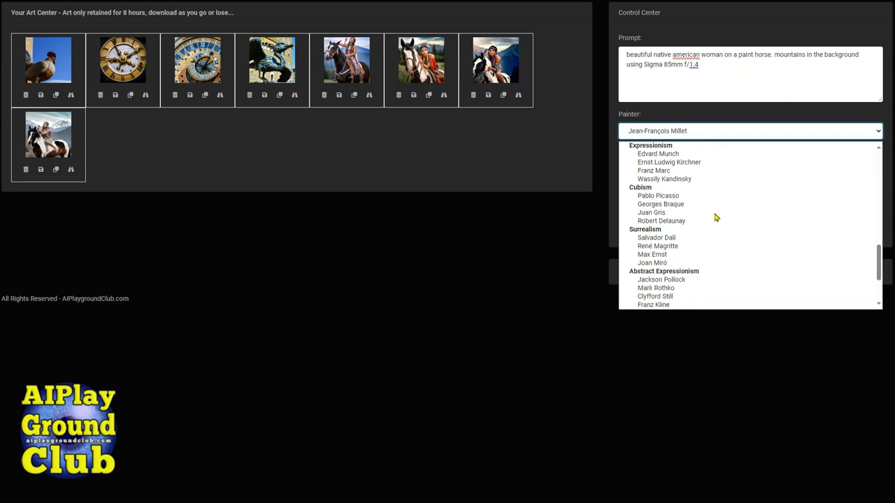
scroll("down", 3)
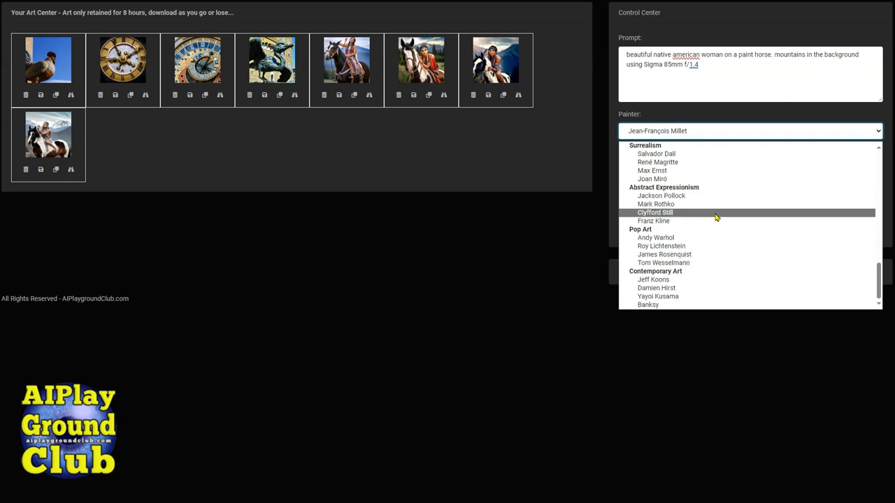
scroll("up", 3)
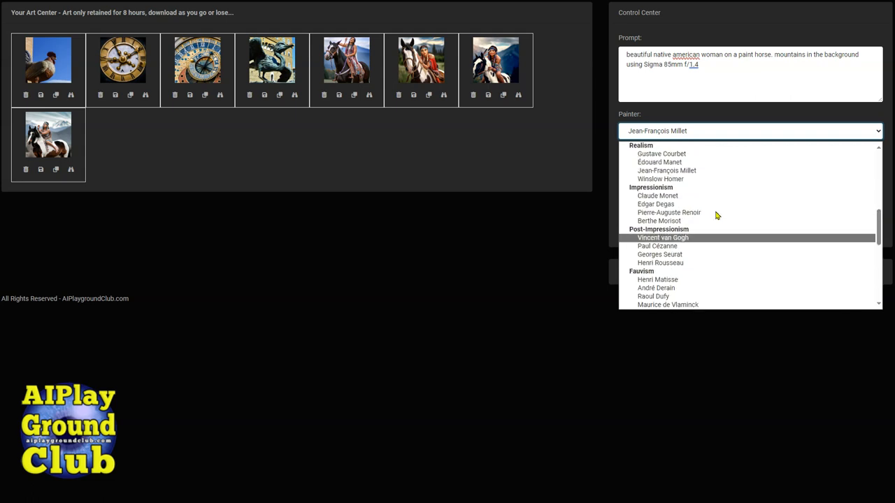
scroll("up", 3)
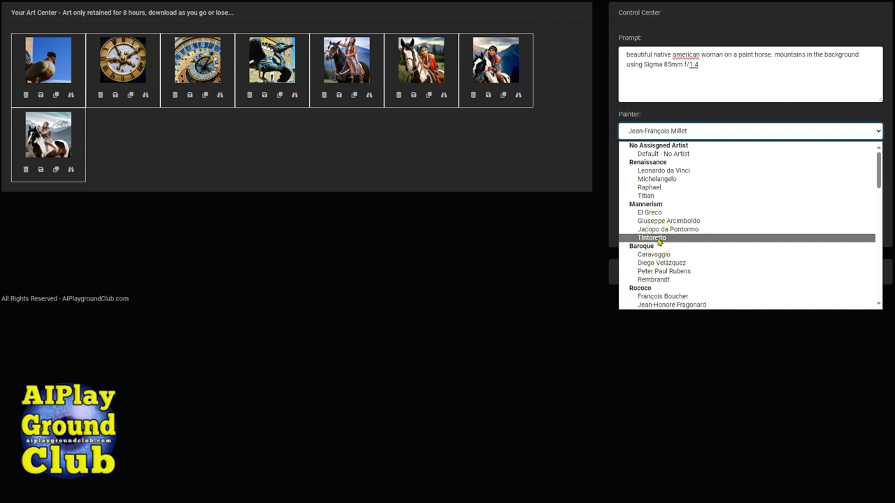
mouse_move(654, 254)
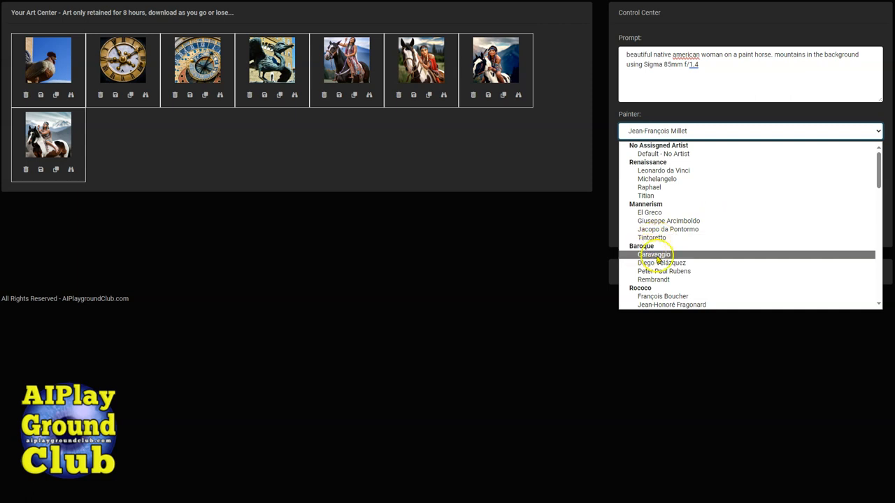
Step: Choose Leonardo da Vinci as the painter for the woman-on-horse prompt
left_click(663, 170)
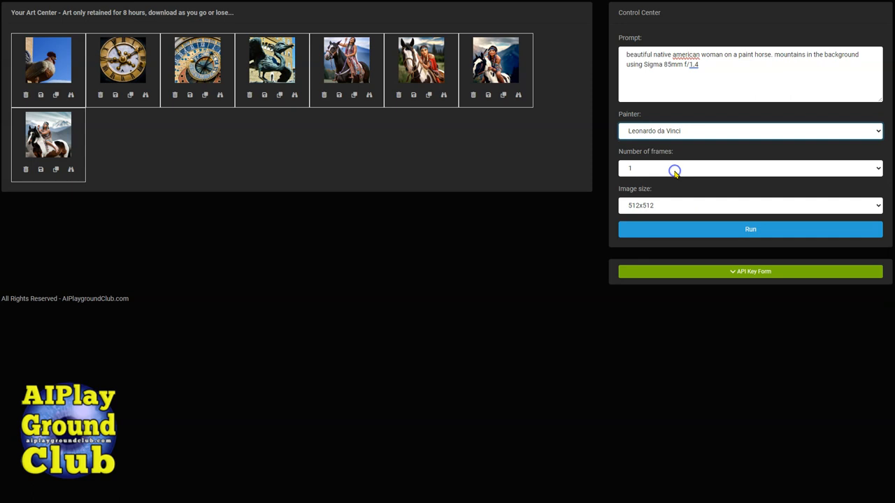
mouse_move(720, 68)
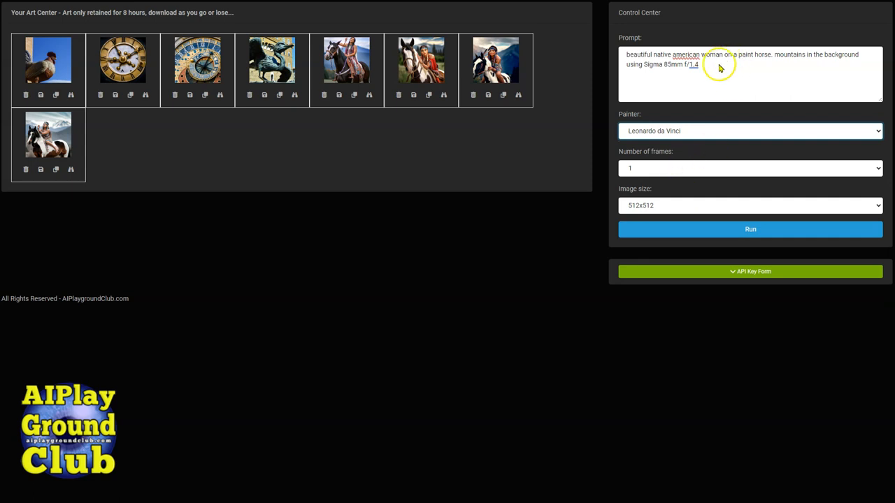
mouse_move(533, 186)
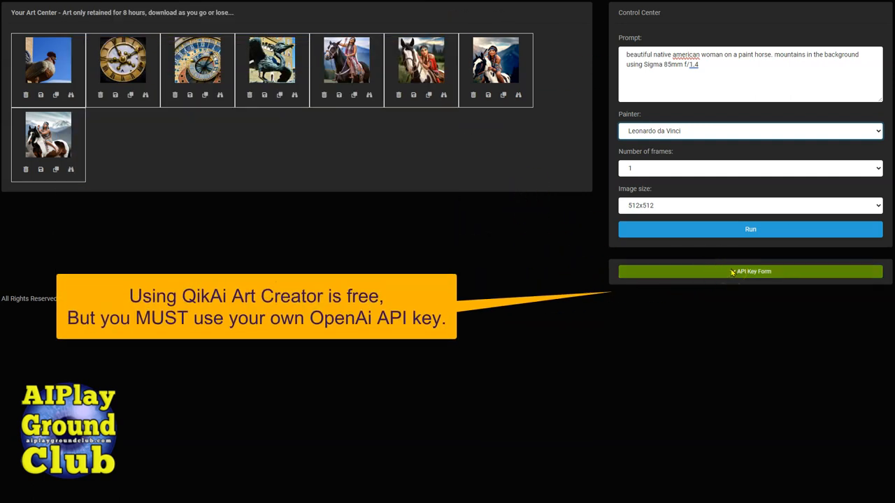
Step: Expand the green API Key Form bar to show the saved OpenAI key
left_click(750, 271)
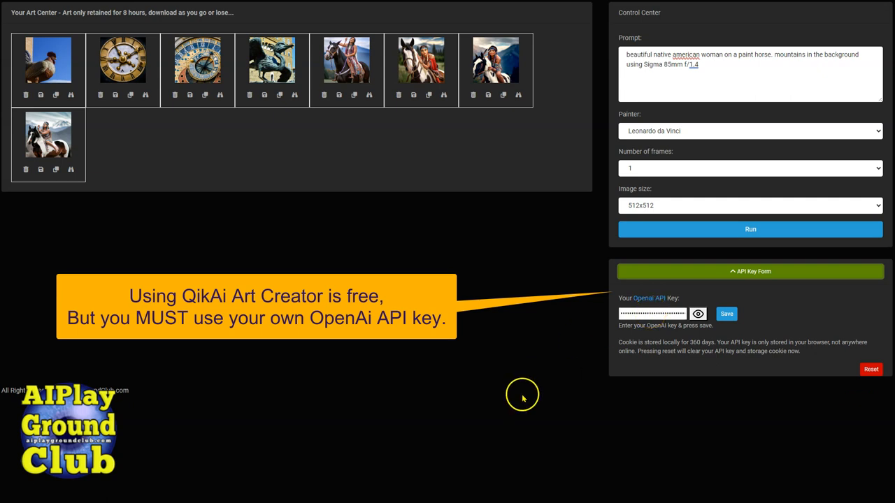
mouse_move(523, 398)
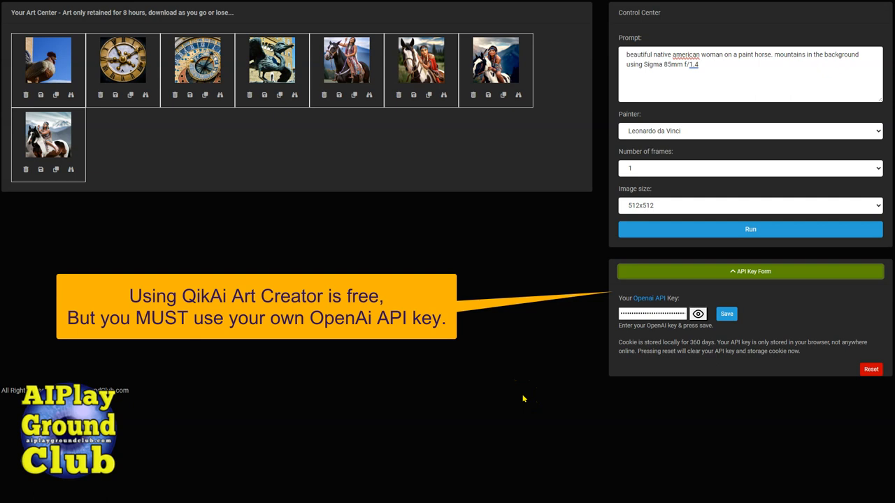
mouse_move(643, 353)
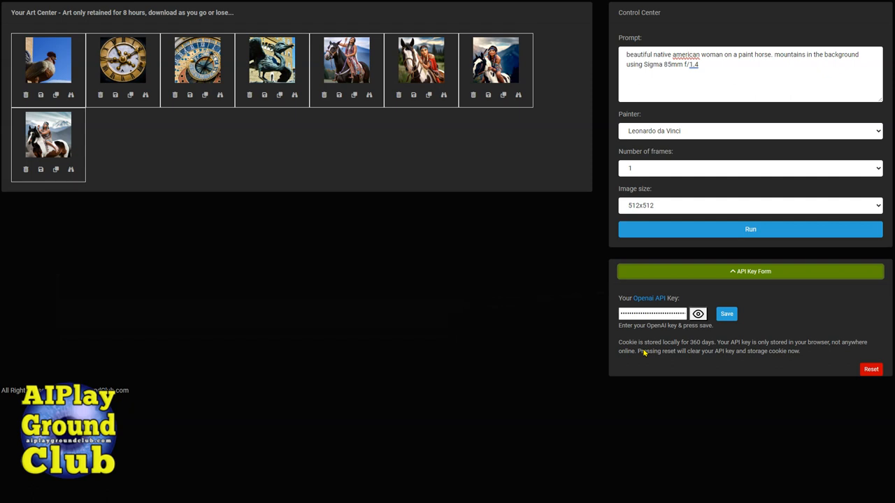
mouse_move(825, 381)
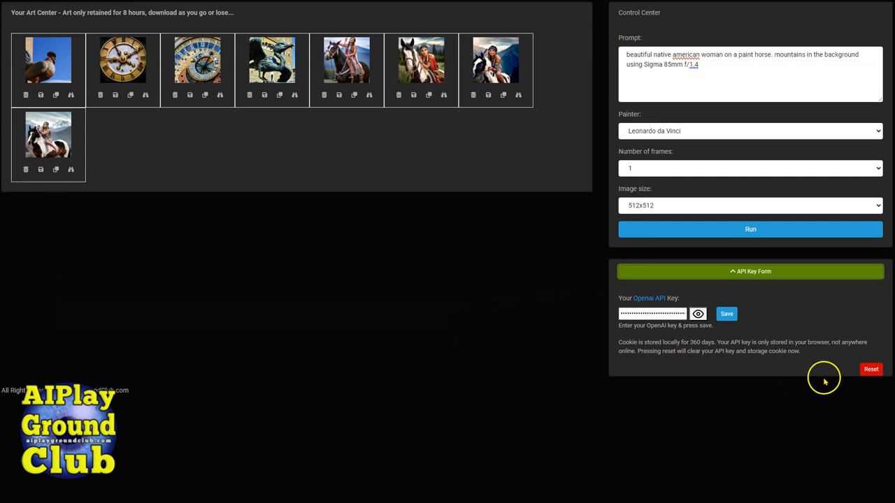
mouse_move(755, 348)
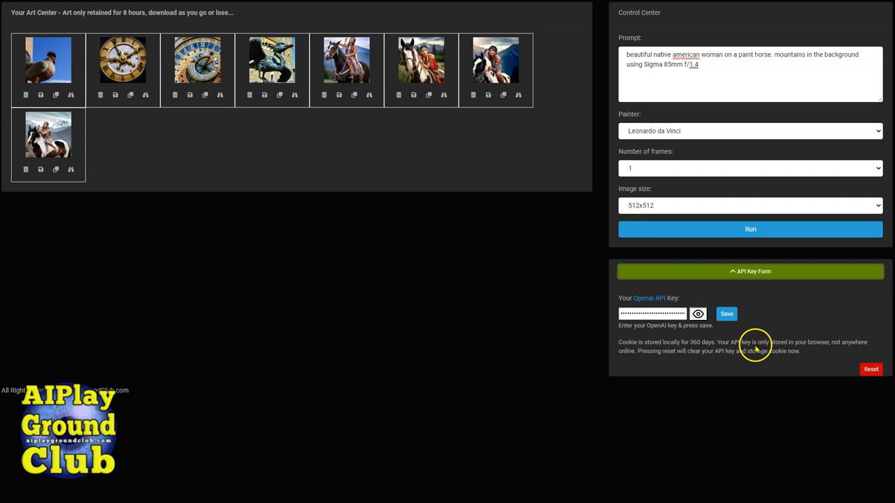
mouse_move(729, 343)
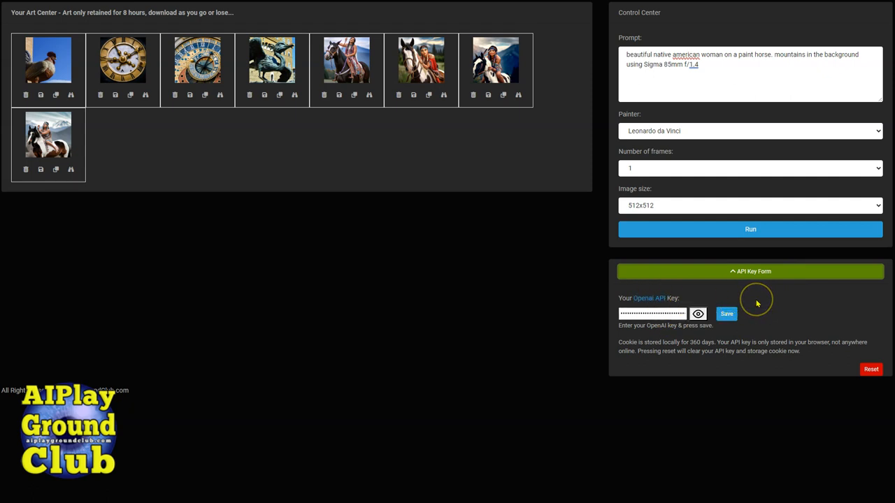
mouse_move(746, 275)
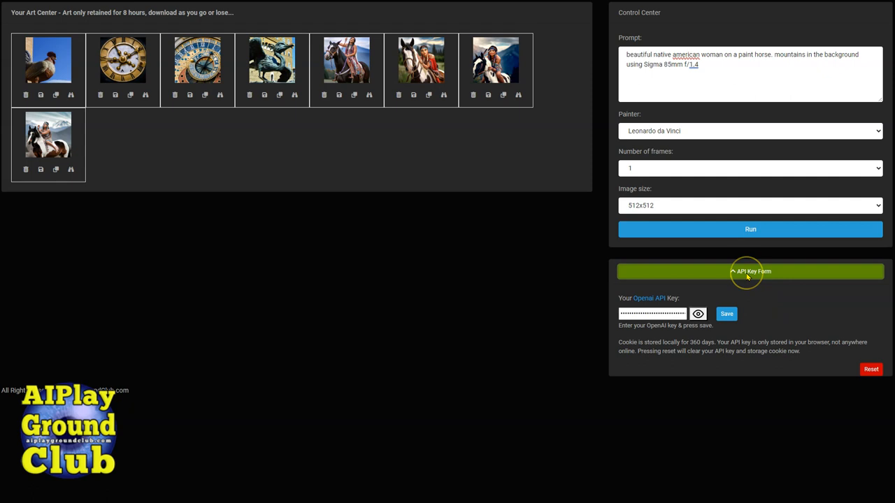
Step: Collapse the API Key Form section
left_click(750, 271)
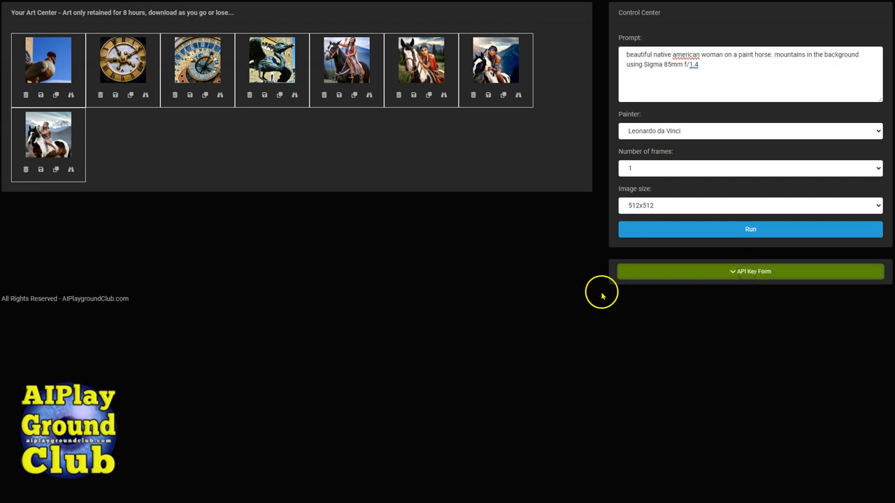
mouse_move(531, 289)
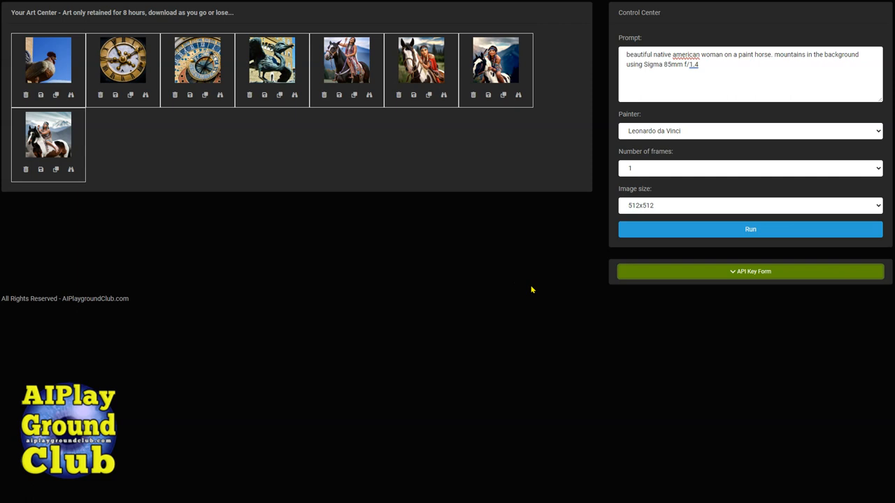
mouse_move(516, 189)
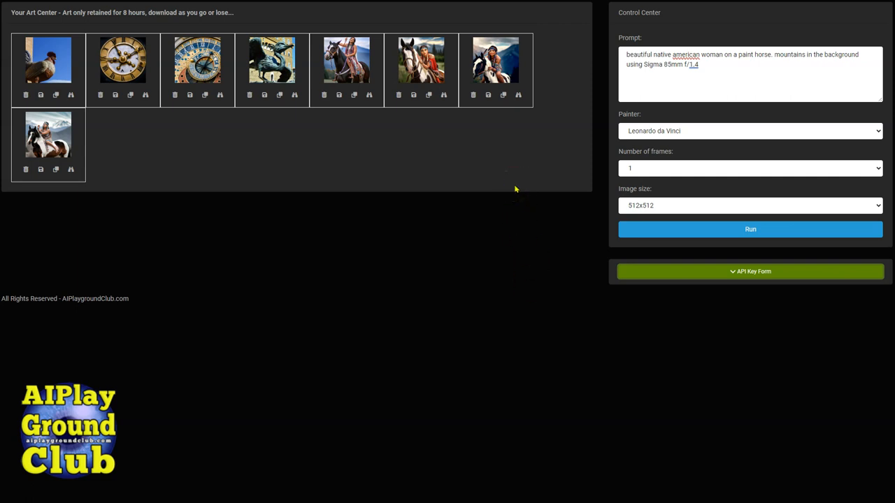
mouse_move(665, 69)
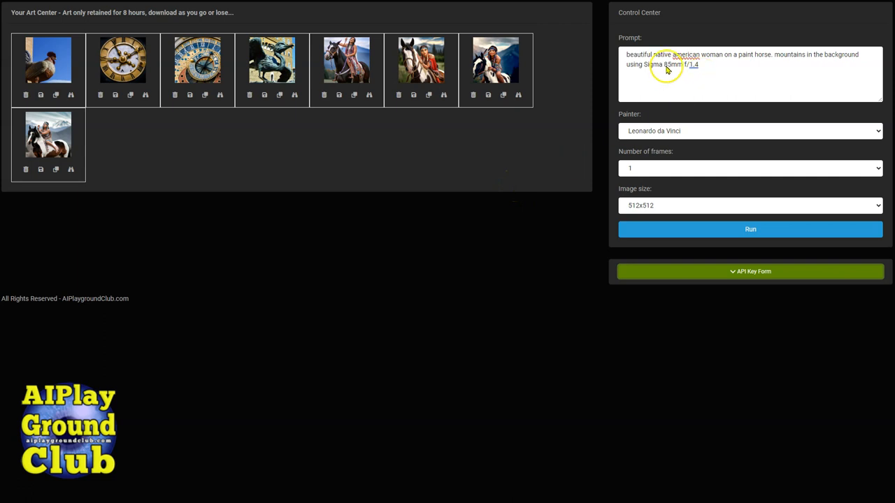
mouse_move(496, 124)
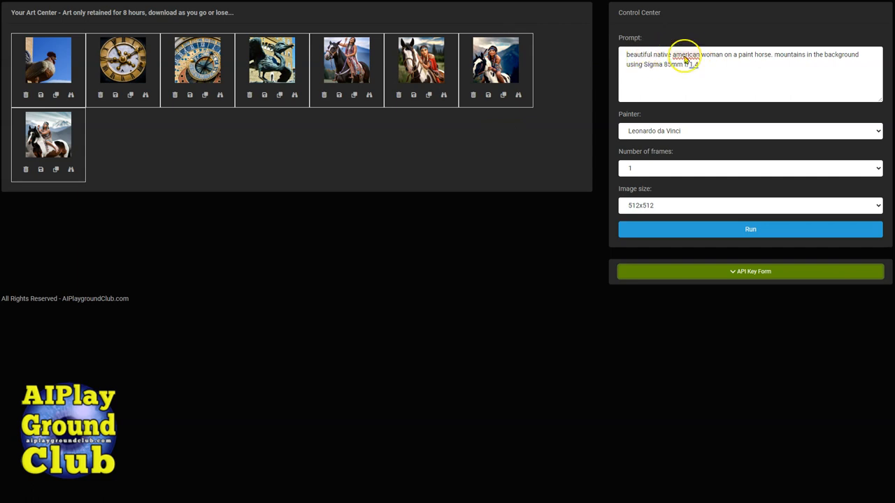
mouse_move(707, 68)
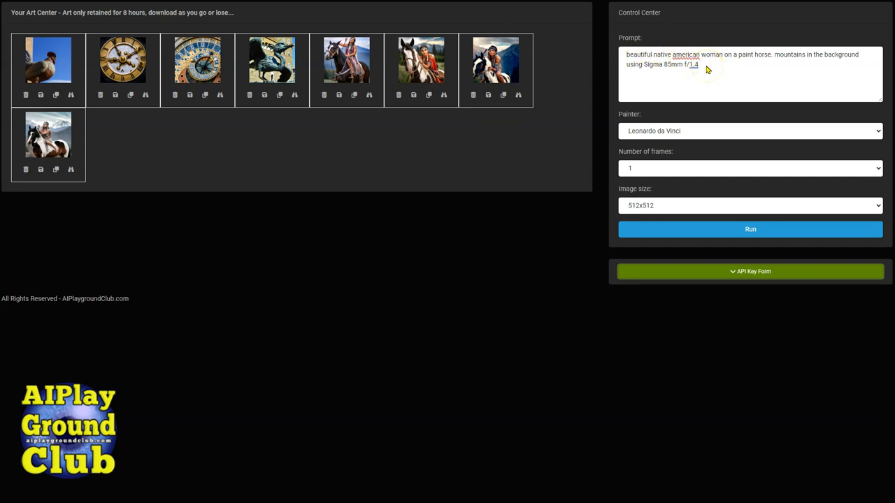
mouse_move(670, 63)
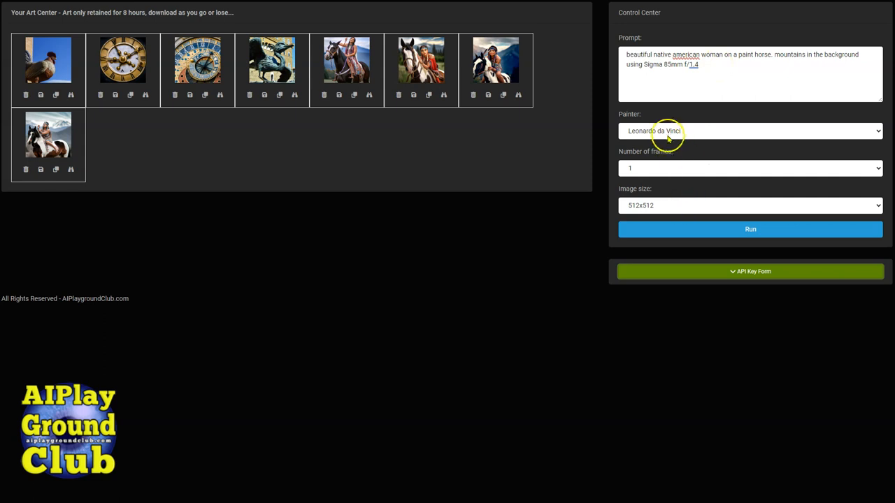
mouse_move(717, 230)
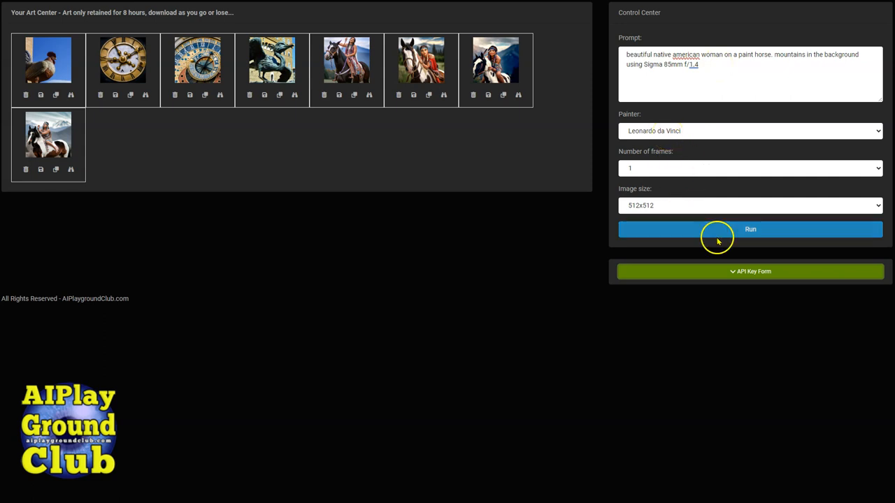
Step: Run generation to add a da Vinci-style horse painting as the ninth artwork
left_click(750, 229)
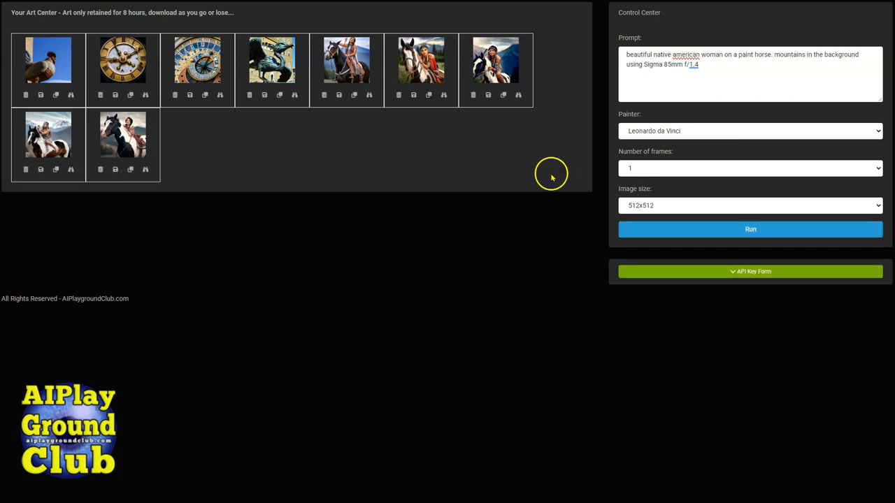
mouse_move(147, 171)
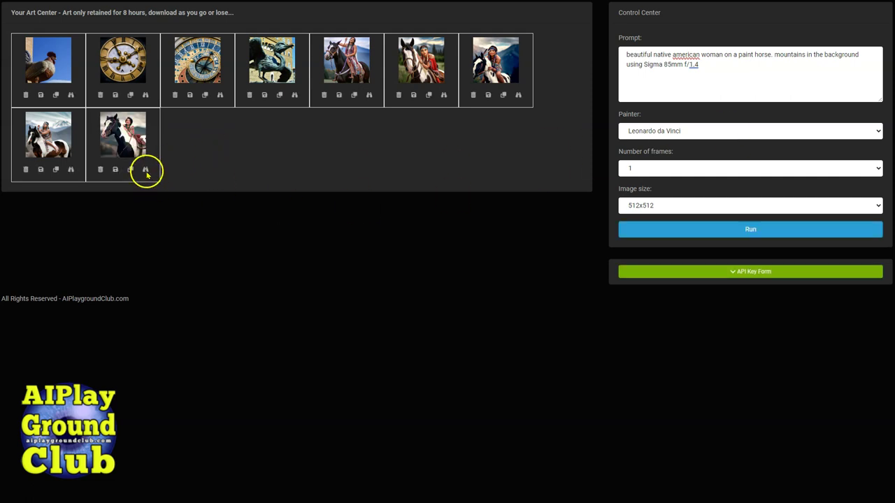
Step: View the newest da Vinci painting enlarged, then close the preview
left_click(146, 170)
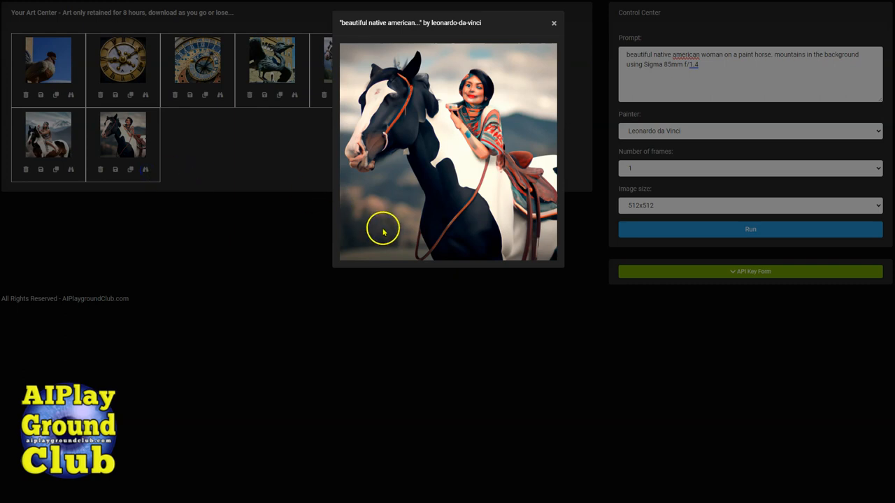
mouse_move(528, 93)
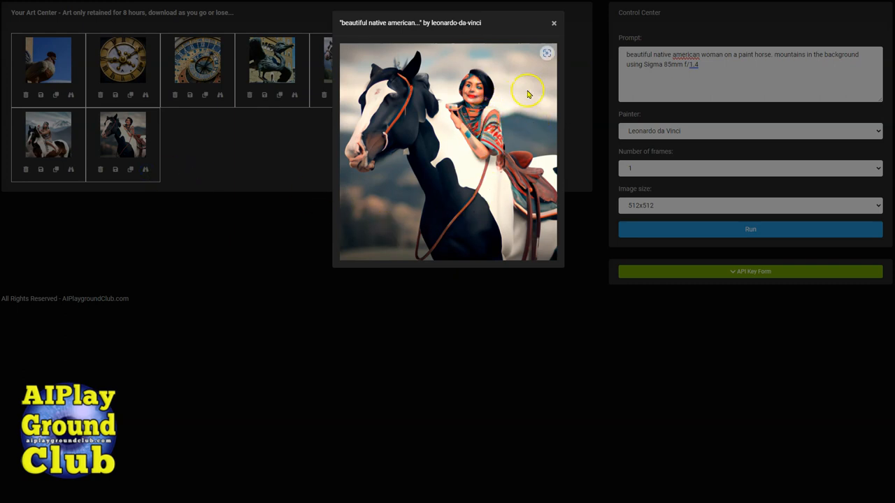
mouse_move(462, 91)
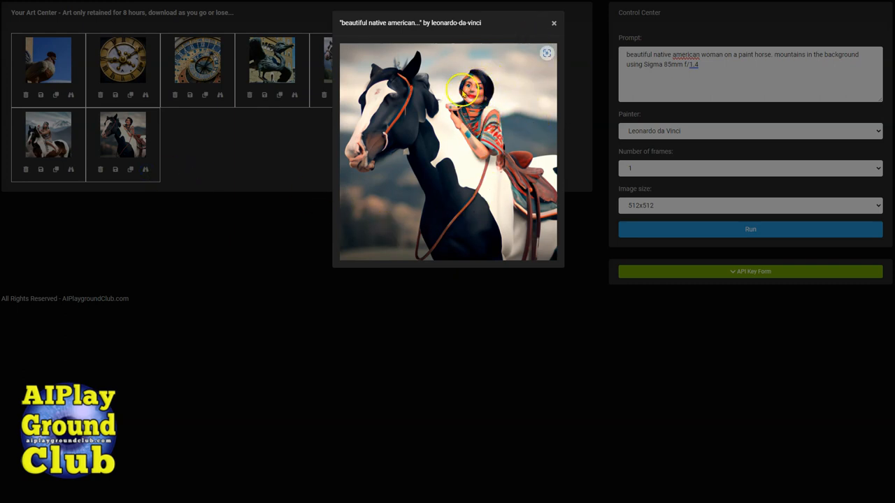
mouse_move(553, 27)
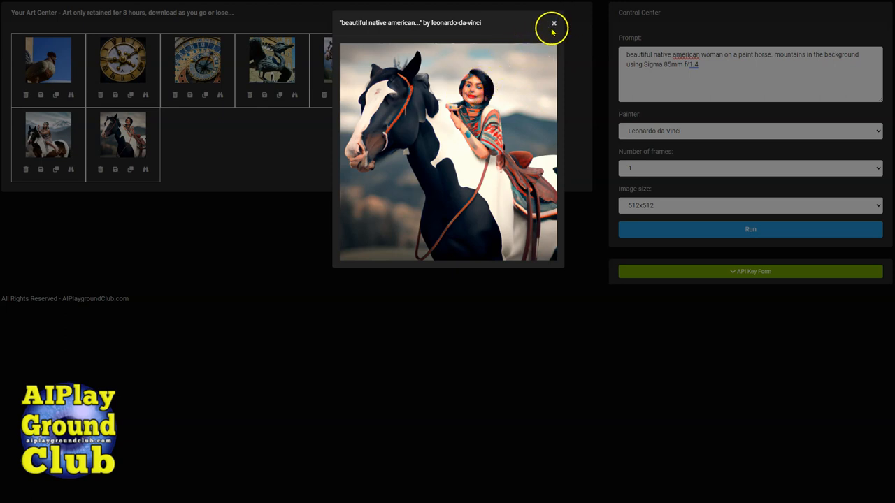
left_click(553, 25)
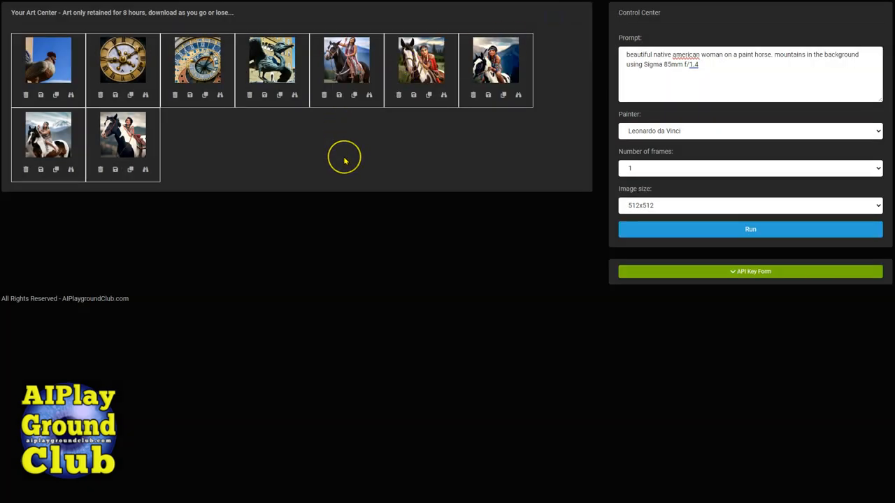
mouse_move(485, 177)
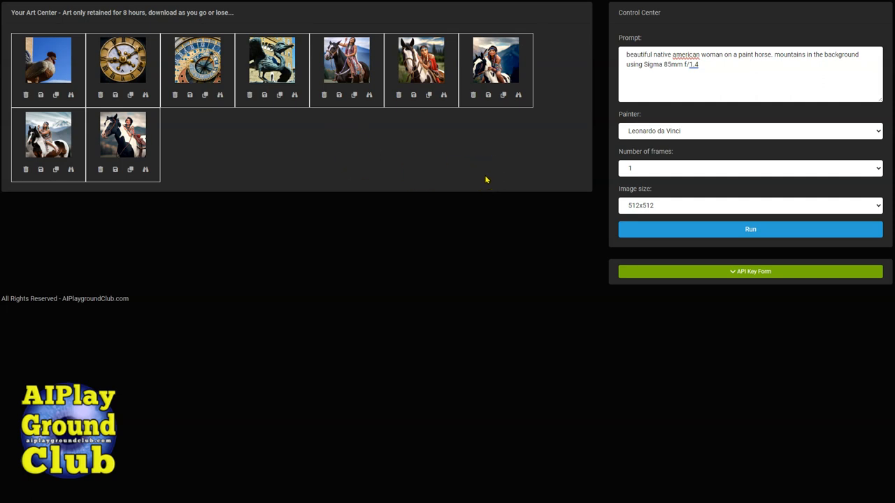
mouse_move(711, 144)
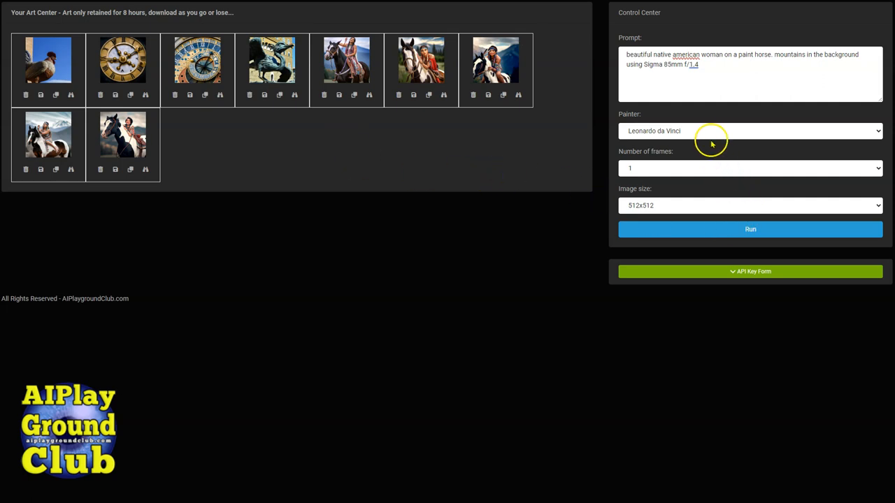
Step: Set Francisco de Goya as painter and run the horse prompt
left_click(750, 130)
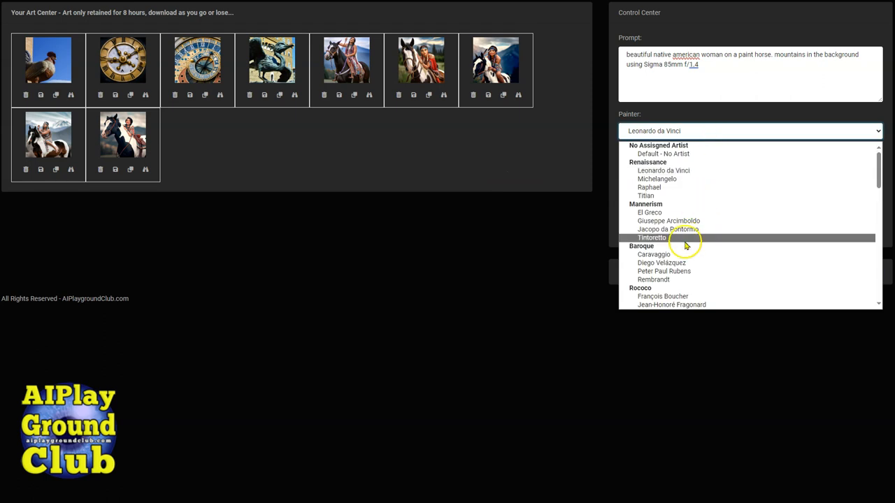
scroll("down", 3)
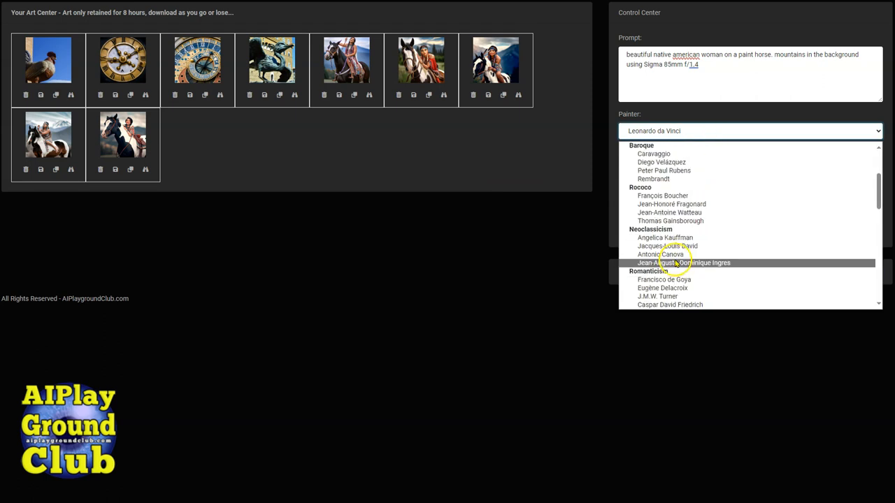
left_click(664, 280)
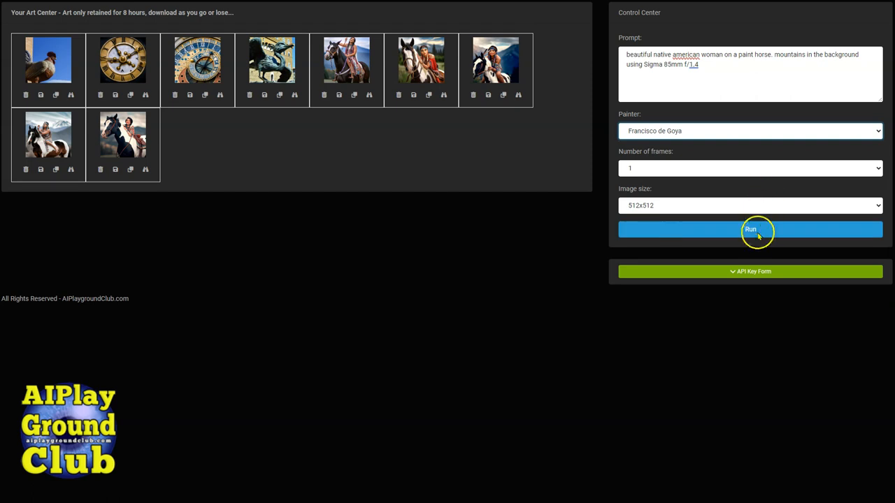
left_click(750, 229)
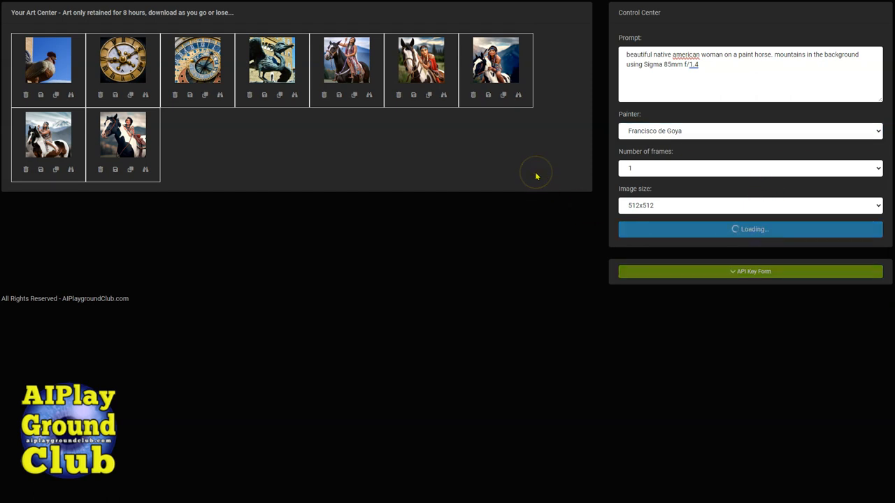
mouse_move(431, 153)
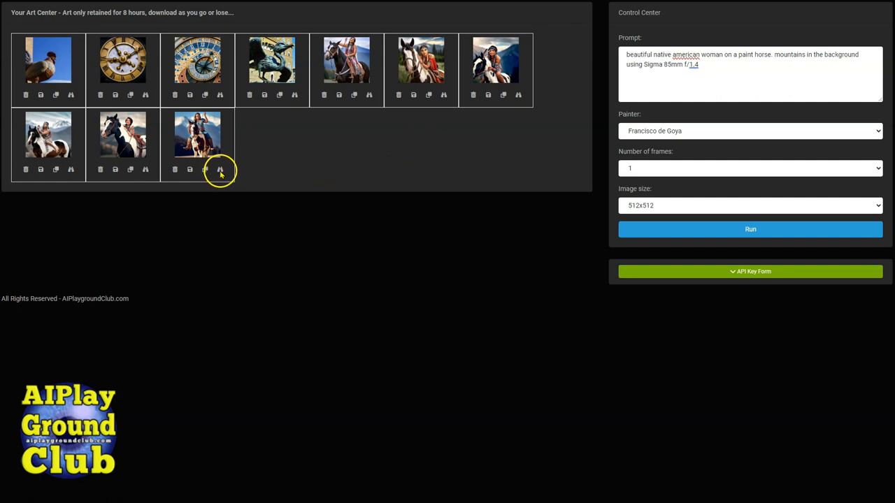
left_click(220, 169)
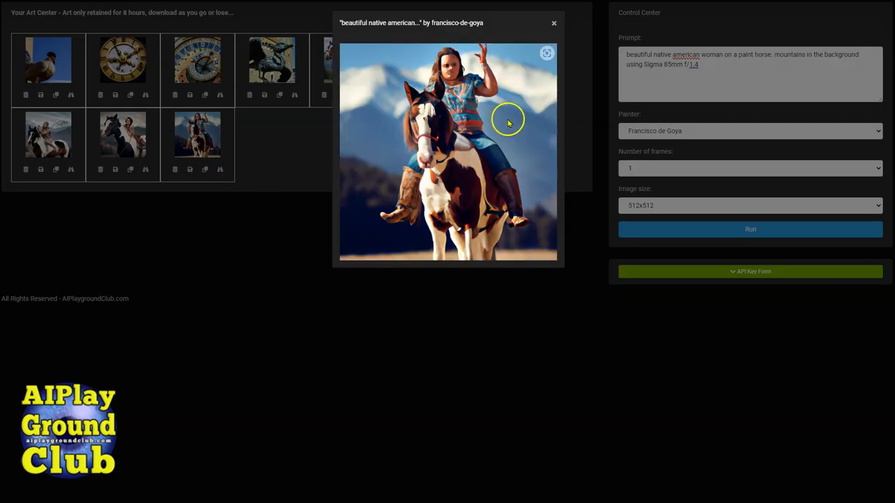
mouse_move(470, 81)
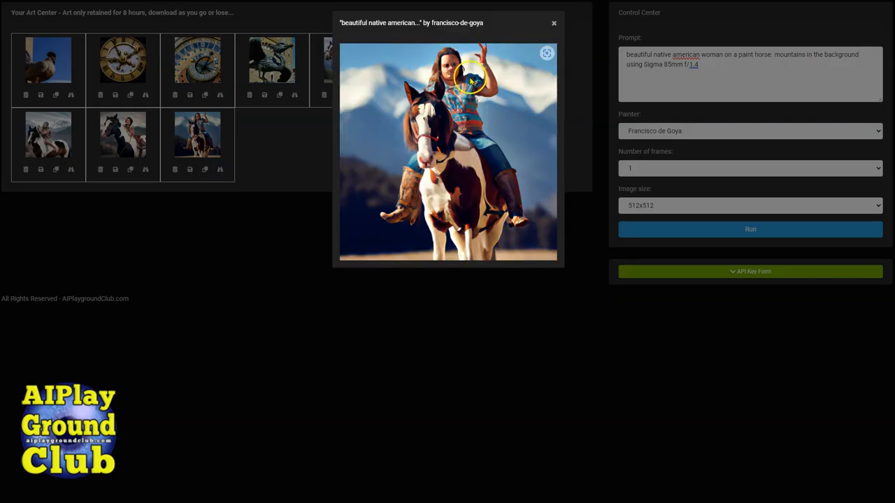
left_click(553, 23)
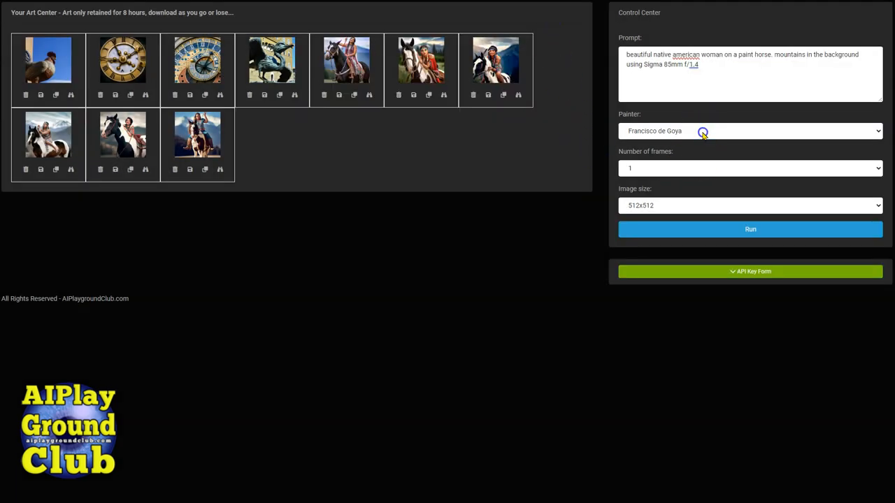
Step: Set Gustave Courbet as painter and run the horse prompt
left_click(750, 131)
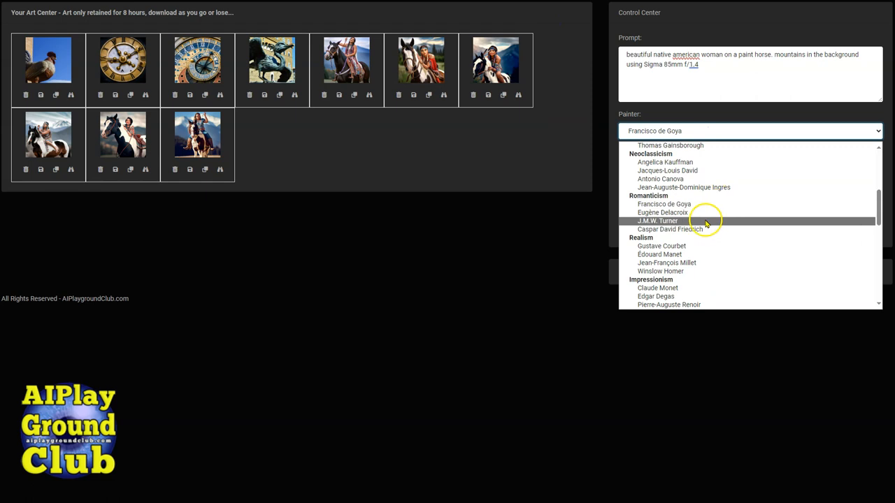
left_click(661, 246)
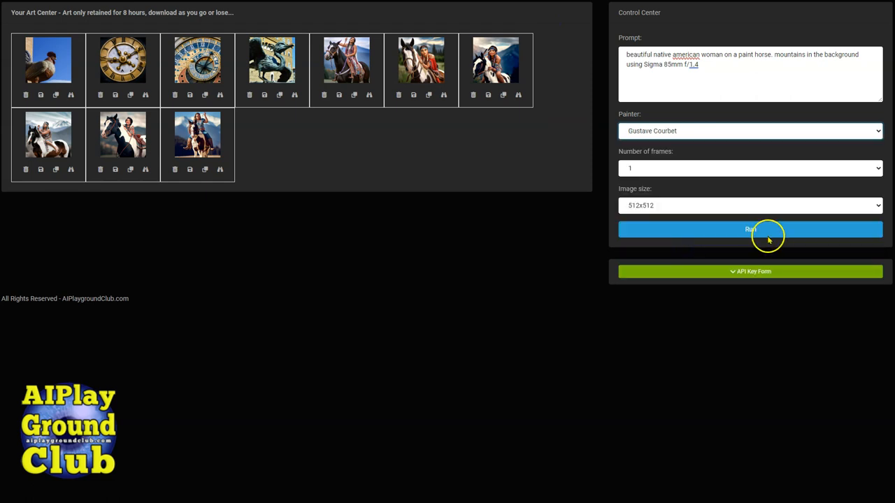
left_click(749, 229)
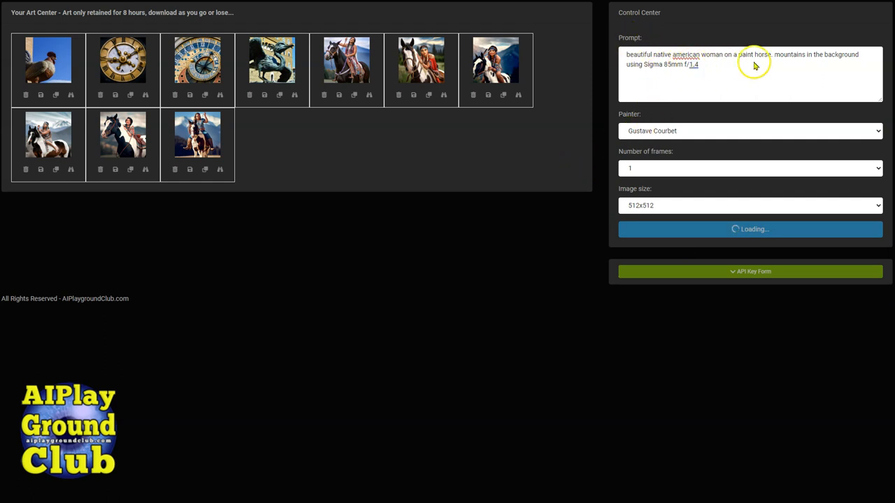
mouse_move(705, 72)
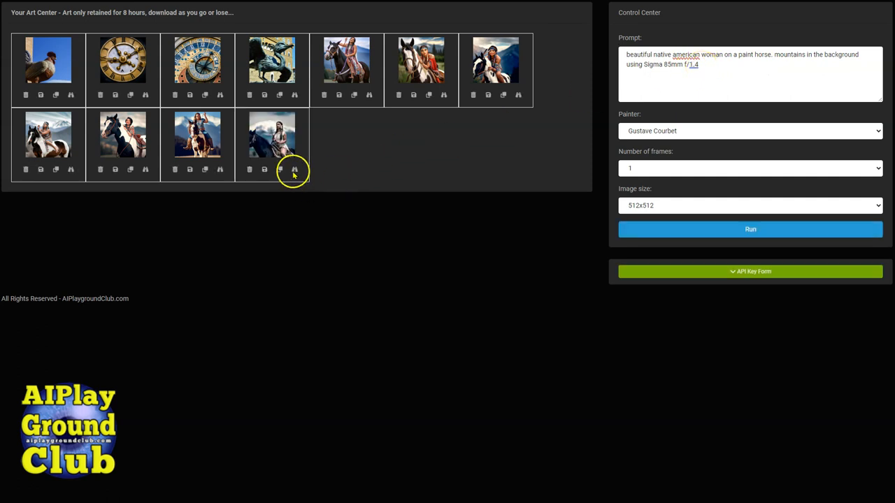
left_click(294, 169)
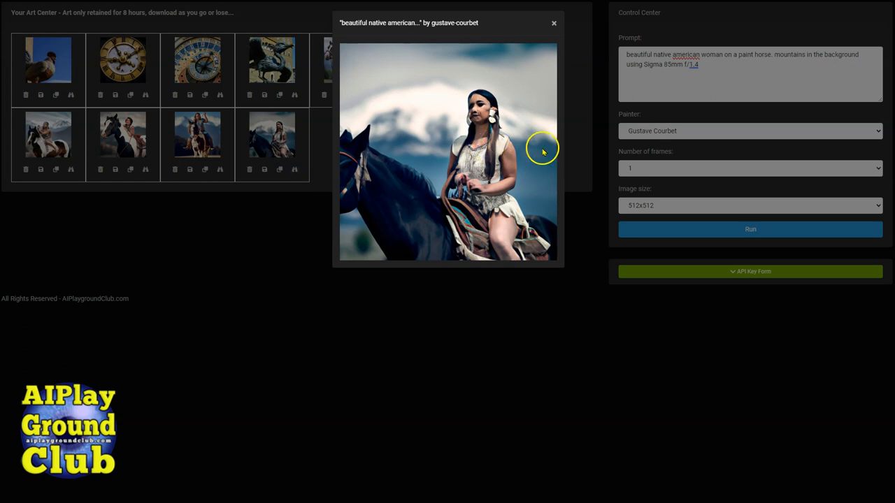
mouse_move(555, 43)
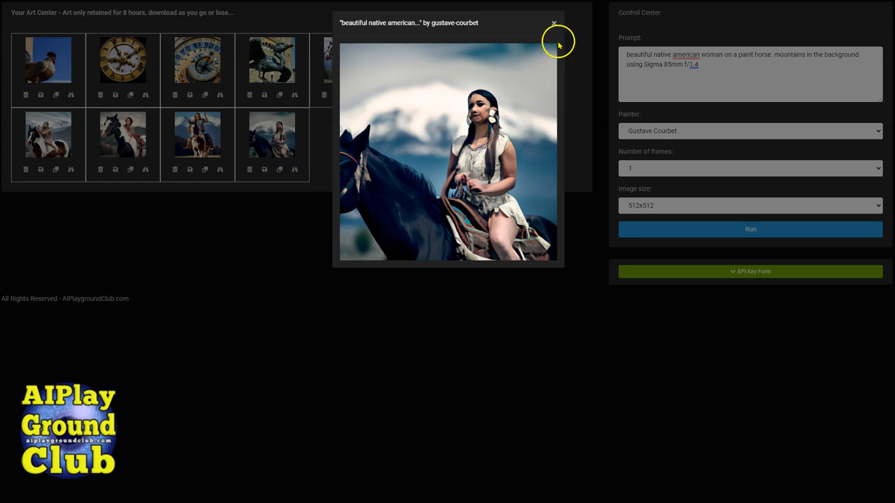
left_click(554, 23)
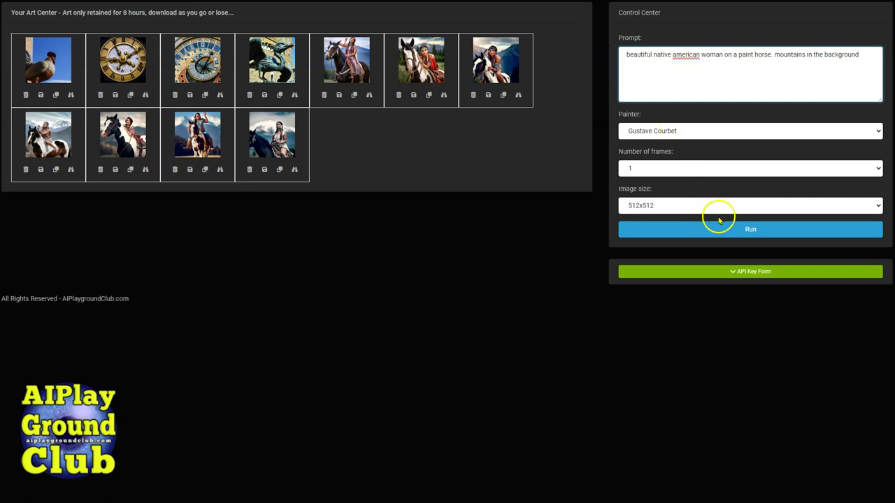
Step: Set Jean-François Millet as painter and run the horse prompt
left_click(750, 130)
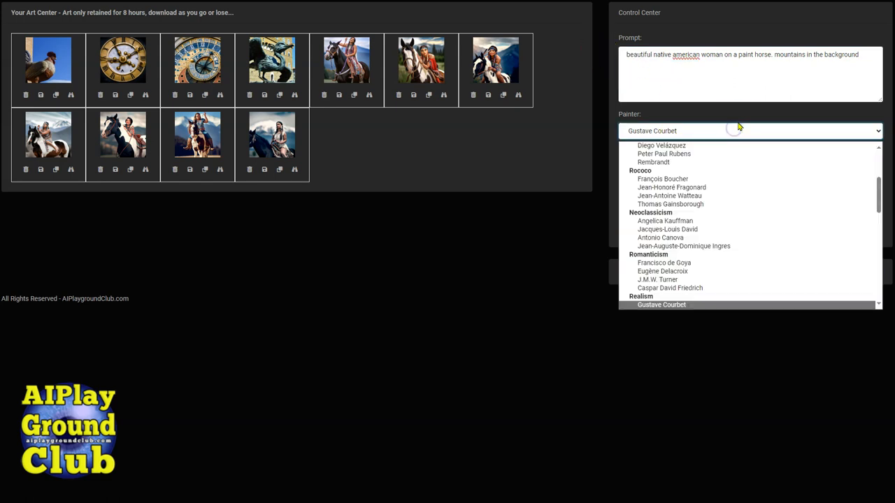
scroll("down", 3)
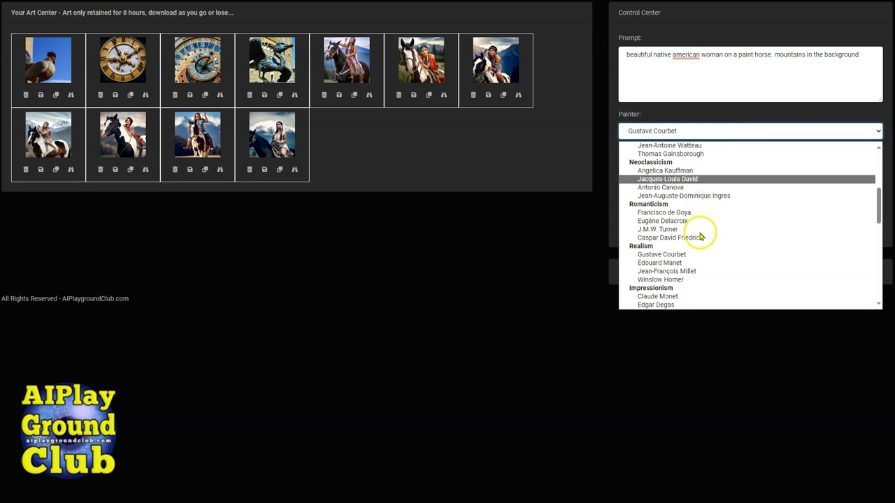
left_click(667, 271)
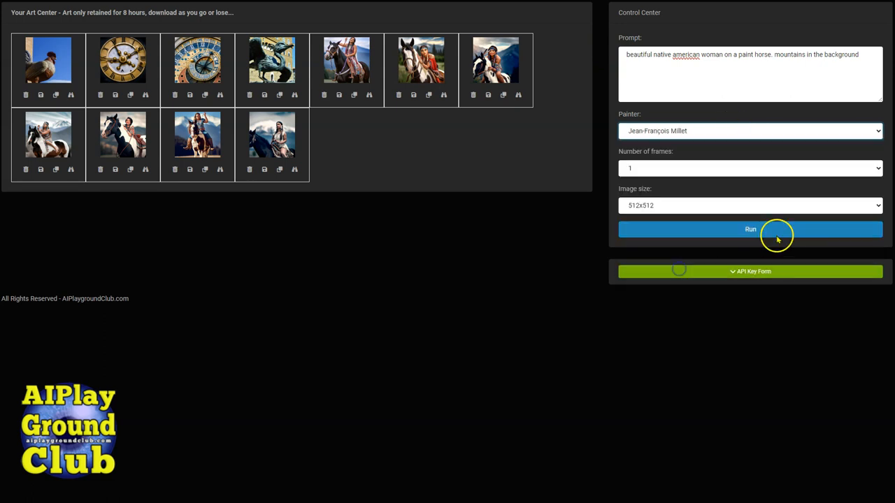
left_click(750, 229)
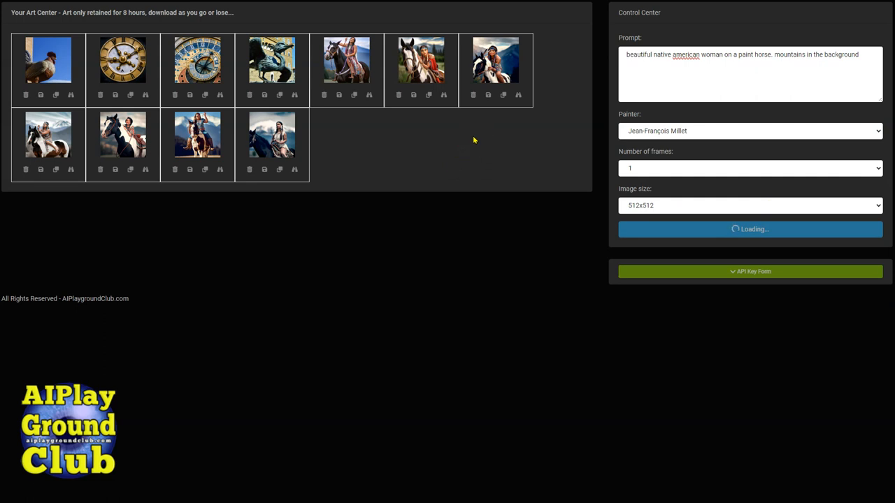
mouse_move(541, 250)
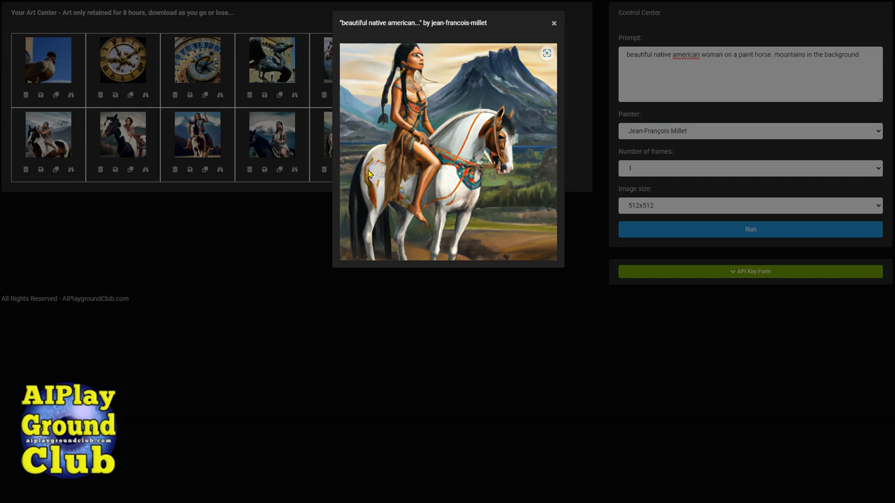
mouse_move(480, 110)
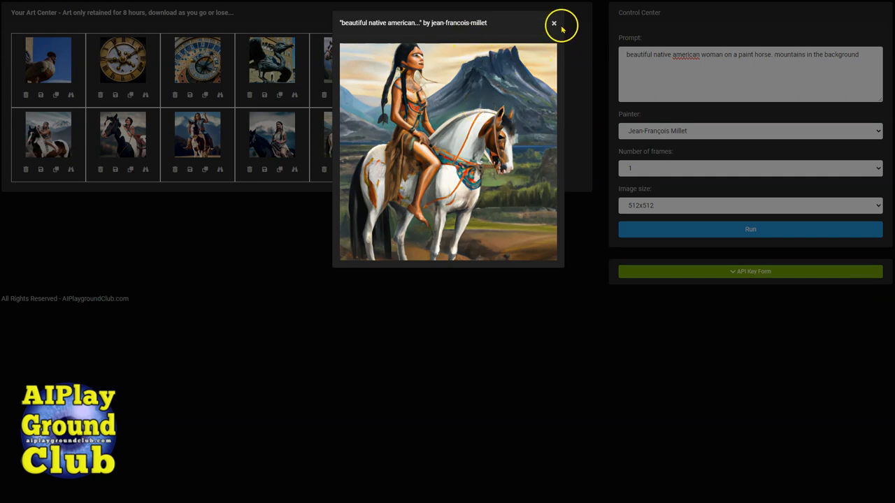
mouse_move(553, 27)
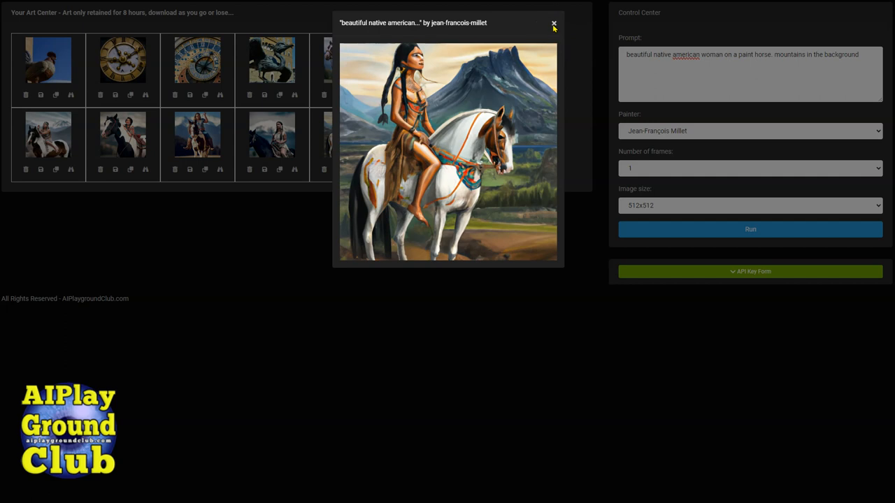
Step: Close the enlarged Millet painting, returning to the twelve-artwork gallery
left_click(552, 23)
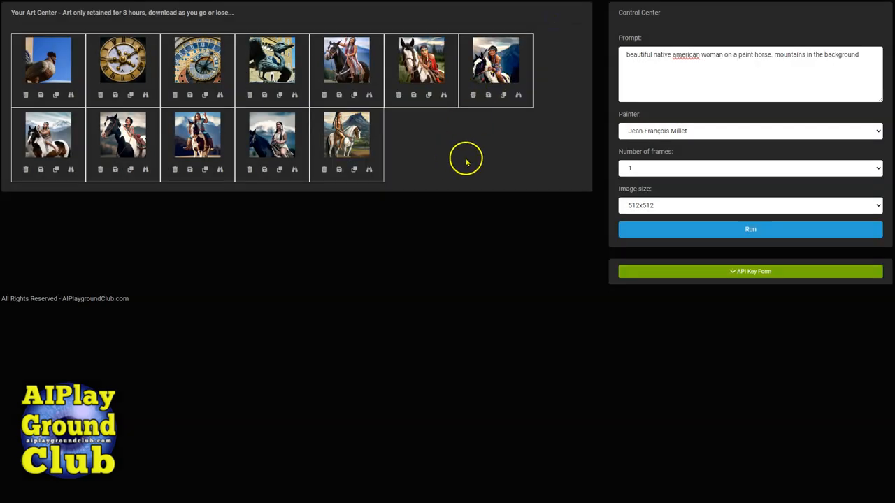
mouse_move(481, 162)
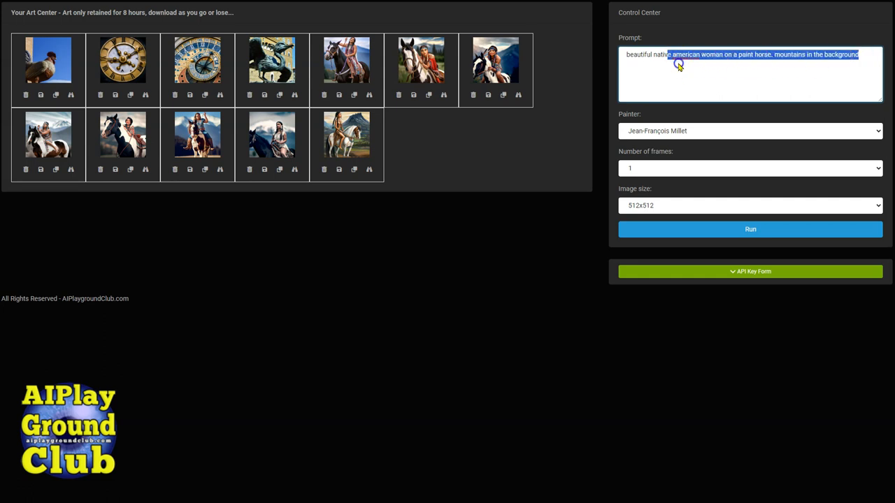
Step: Run the prompt 'realistic photograph of a man in a library reading a book. Sigma 85mm f/1.4' with Default - No Artist
type("realistic photograph of a cute blonde girl in a library. Sigma 85mm f/1.4")
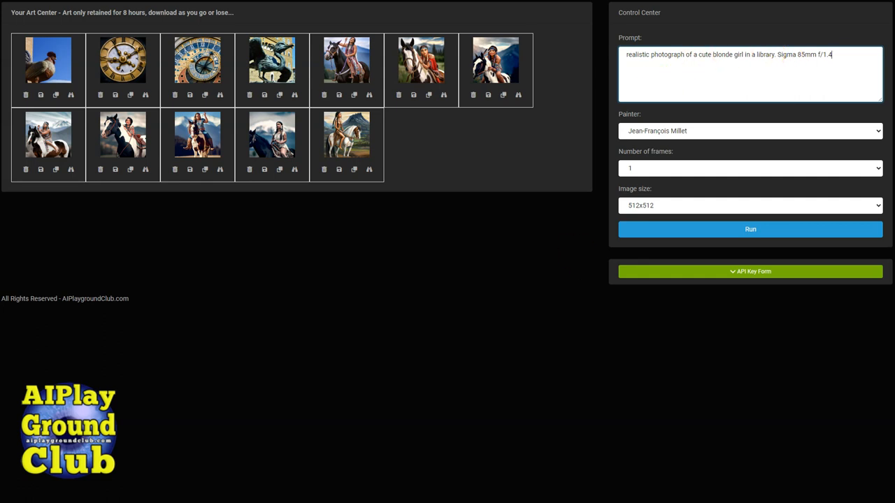
double_click(828, 55)
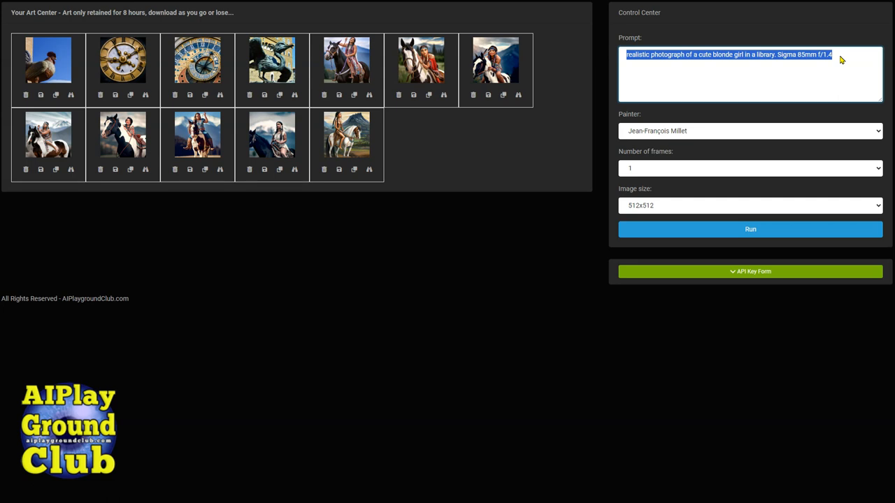
type("realistic photograph of a man in a library reading a book. Sigma 85mm f/1.4")
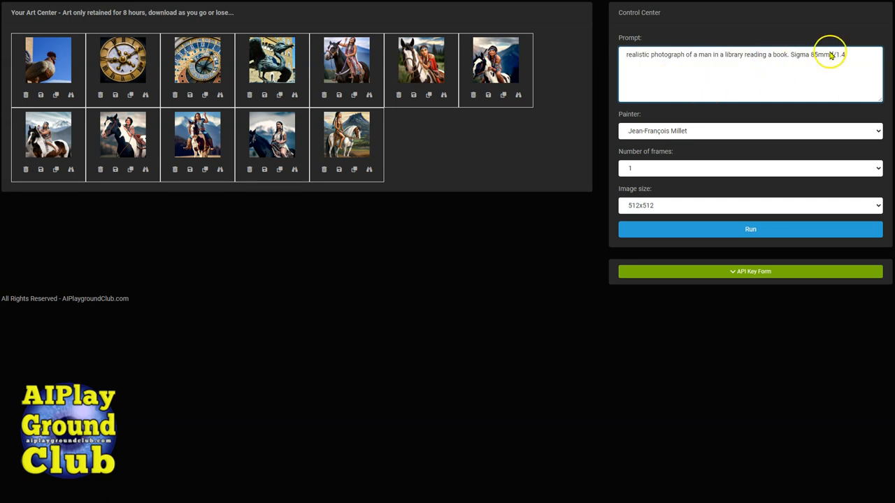
left_click(750, 130)
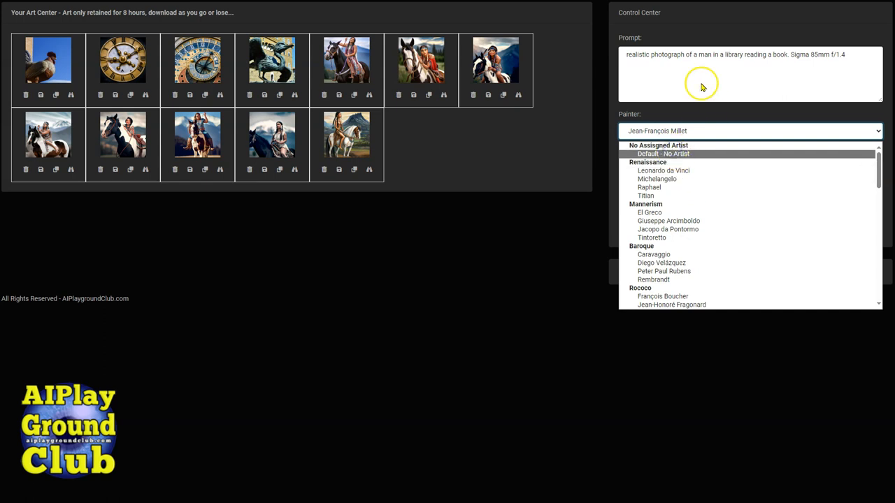
left_click(662, 154)
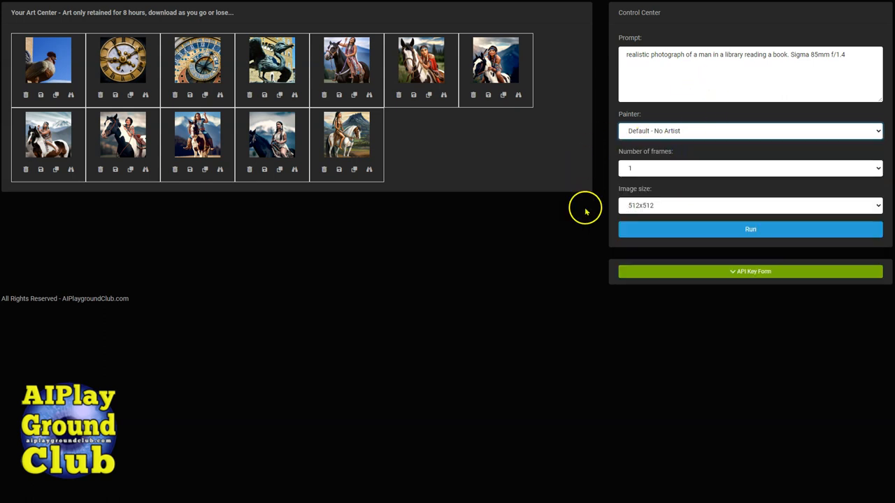
left_click(750, 230)
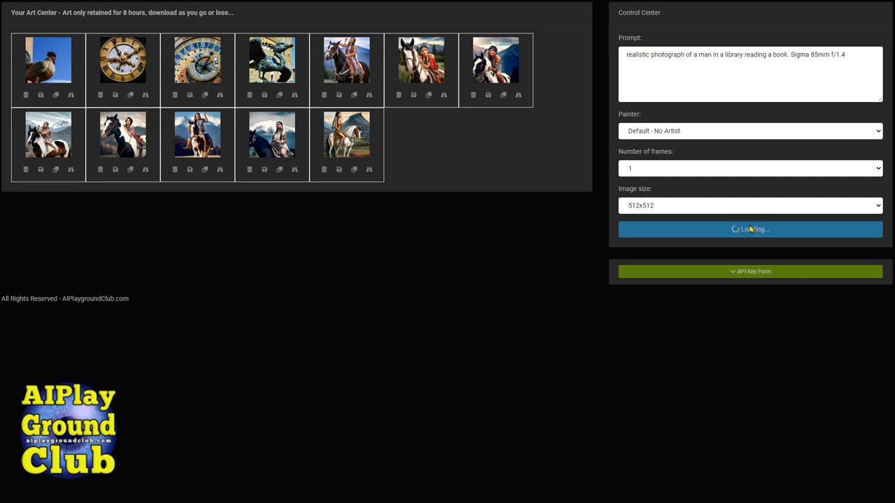
mouse_move(447, 247)
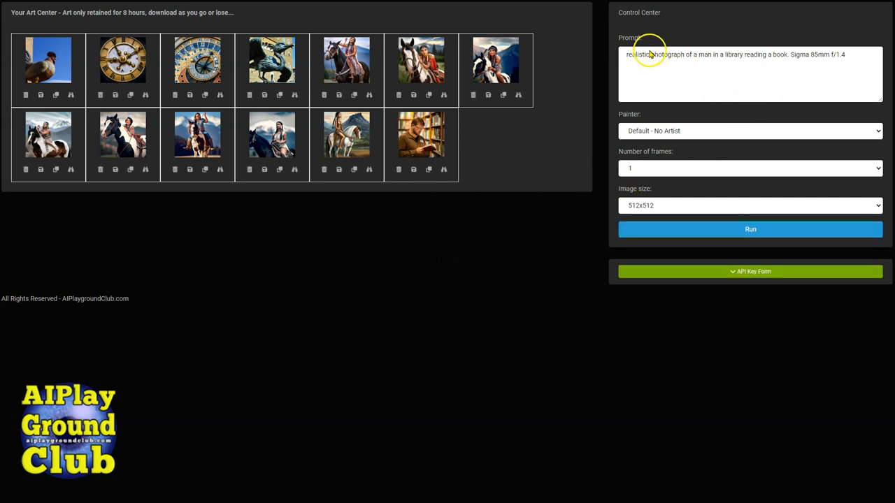
mouse_move(541, 82)
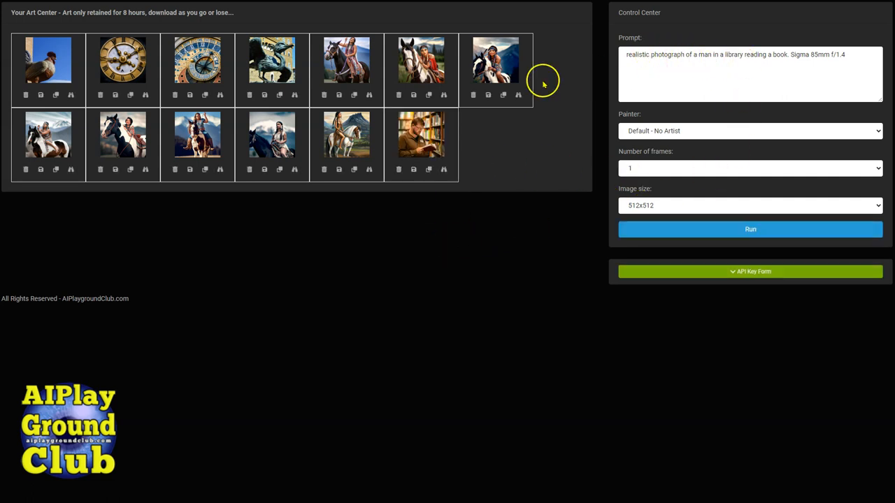
left_click(421, 134)
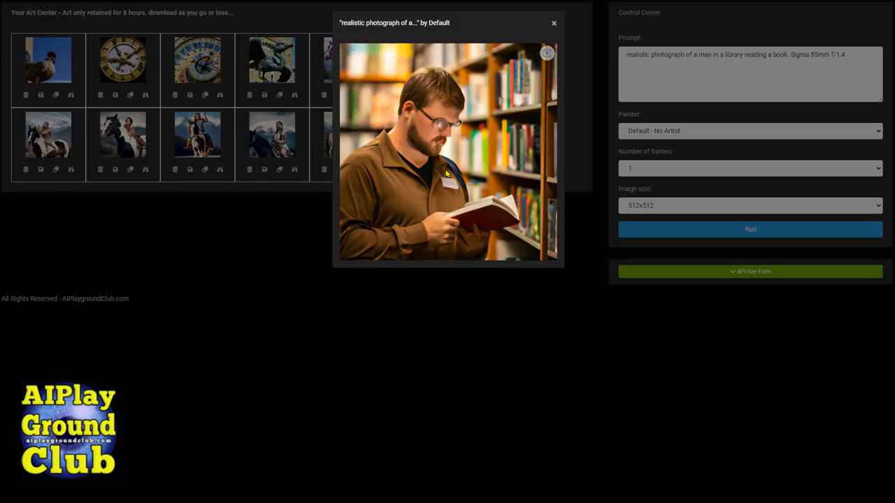
mouse_move(496, 119)
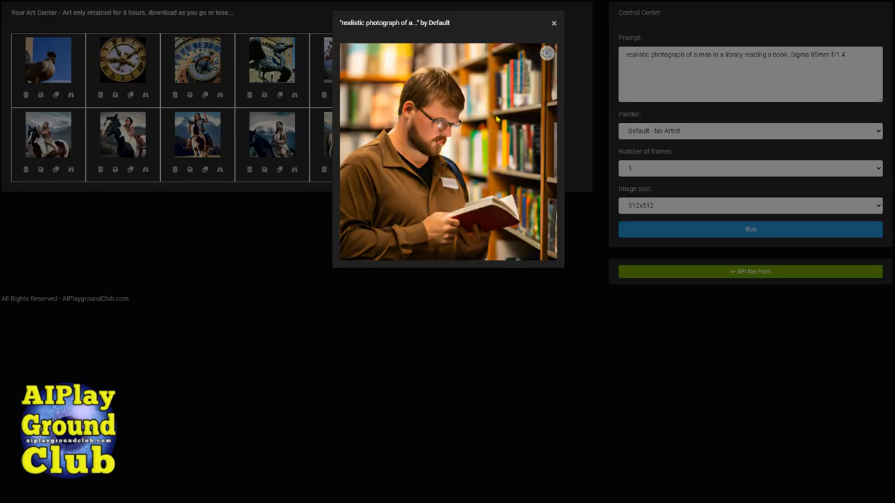
mouse_move(553, 23)
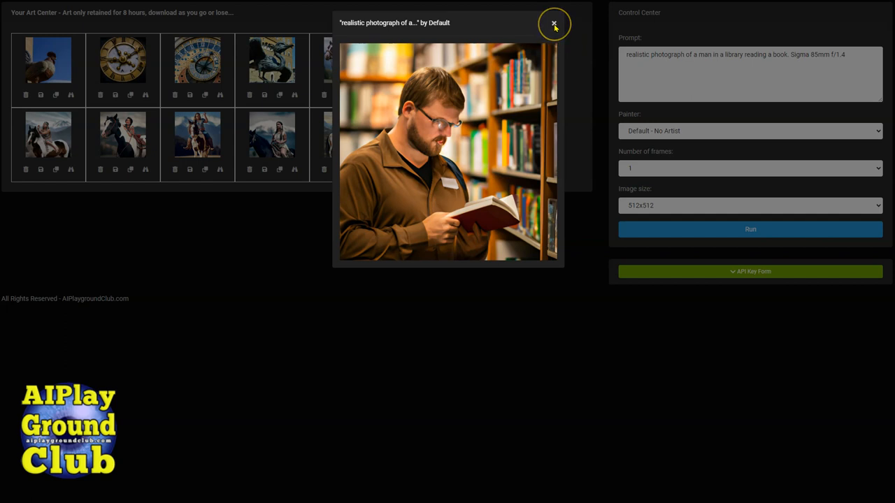
left_click(554, 23)
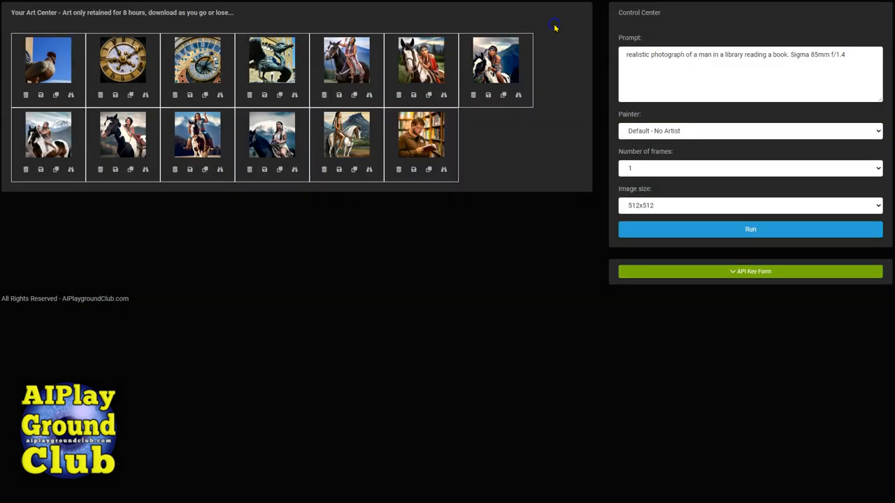
mouse_move(507, 205)
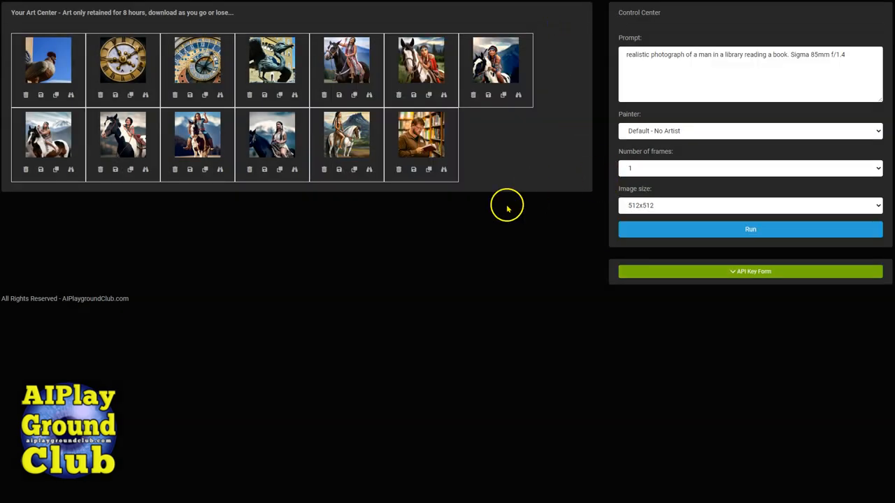
mouse_move(532, 306)
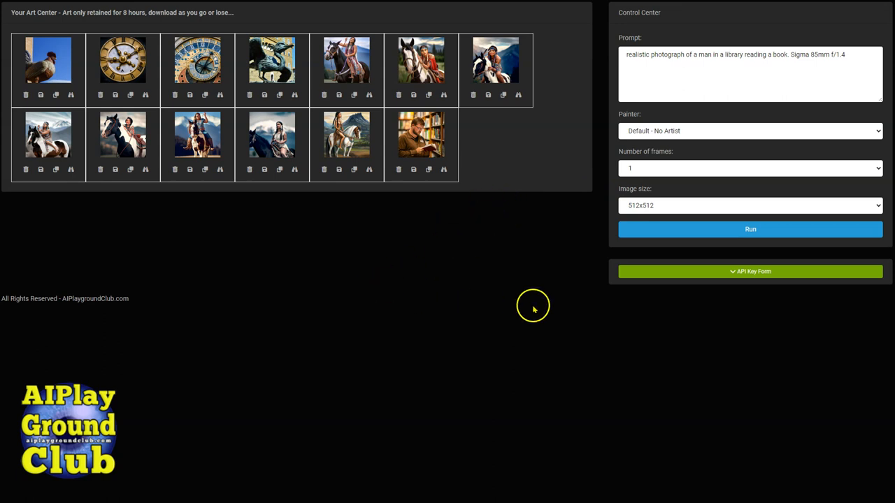
mouse_move(75, 243)
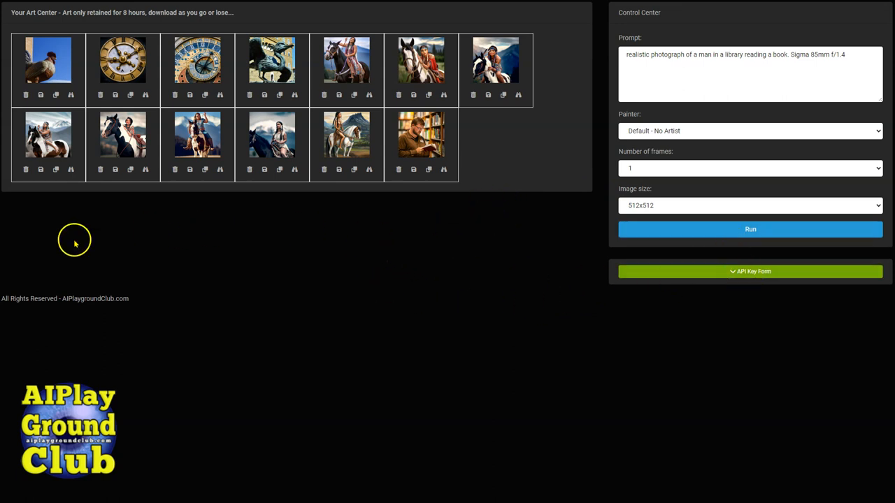
mouse_move(41, 94)
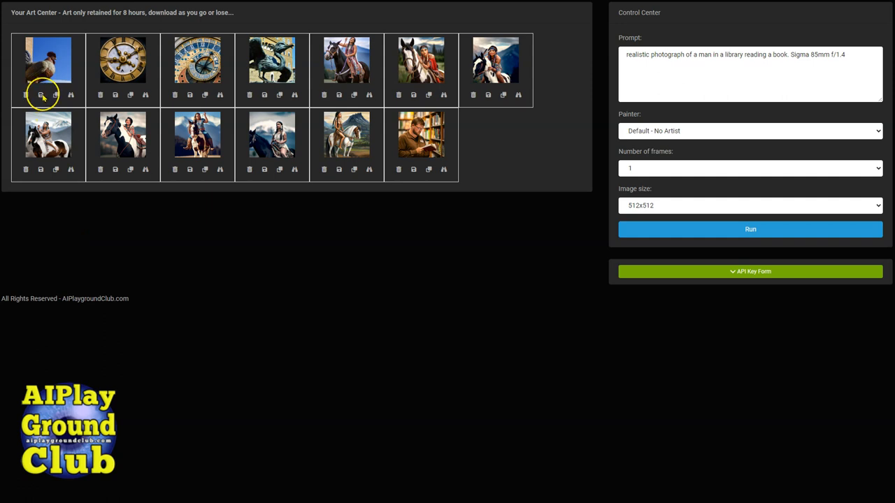
mouse_move(55, 94)
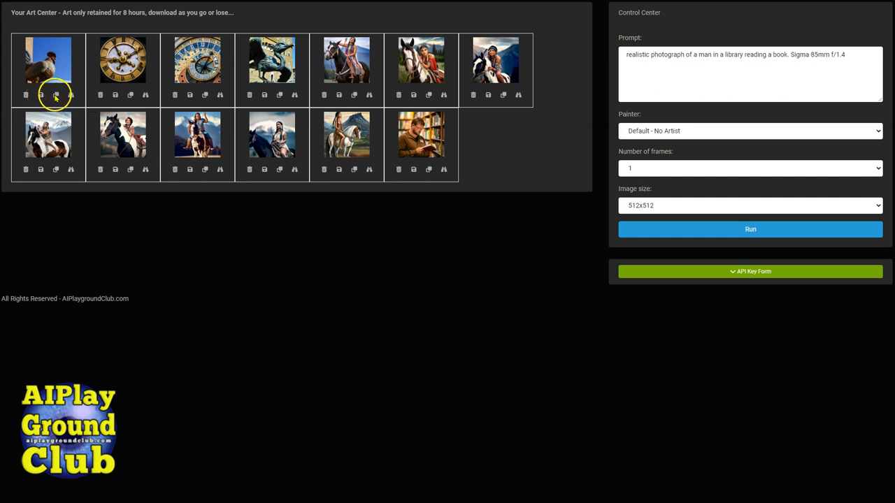
mouse_move(367, 186)
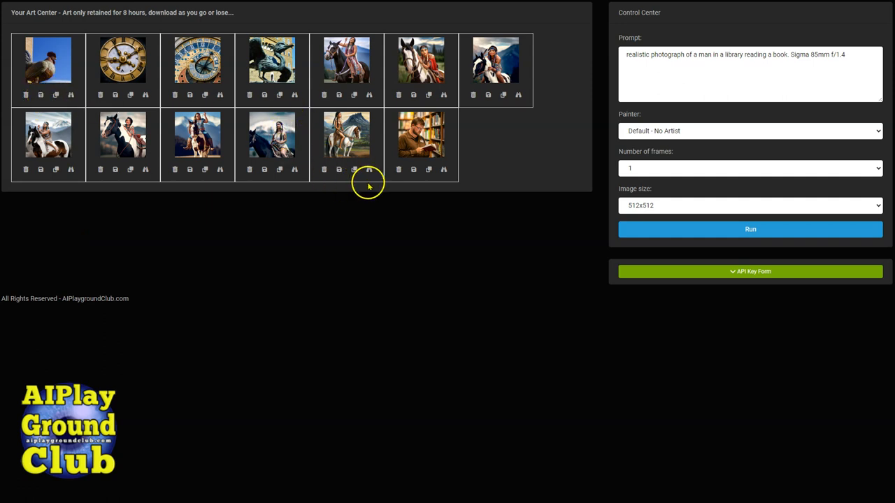
mouse_move(354, 169)
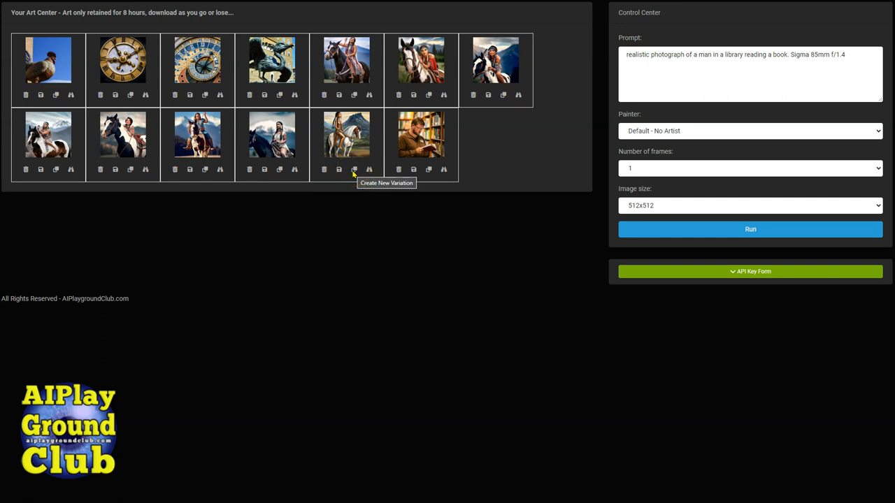
Step: Create a new variation of the Millet-style woman-on-paint-horse painting
left_click(353, 169)
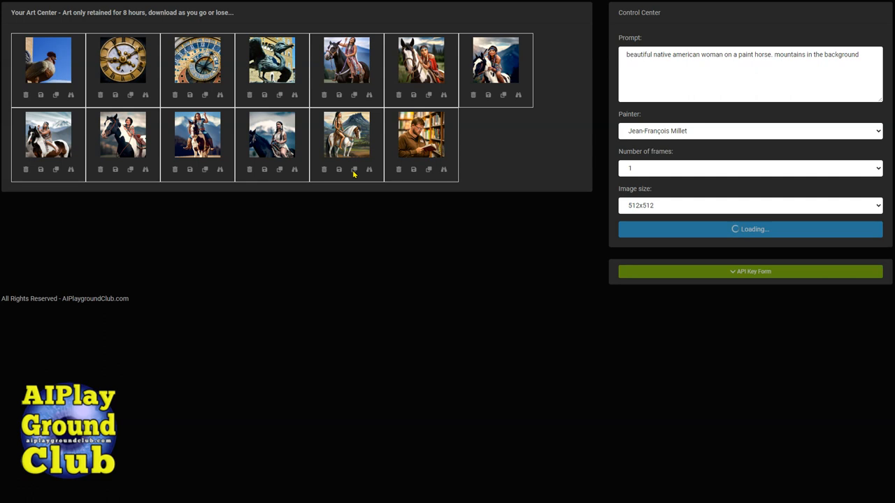
mouse_move(346, 133)
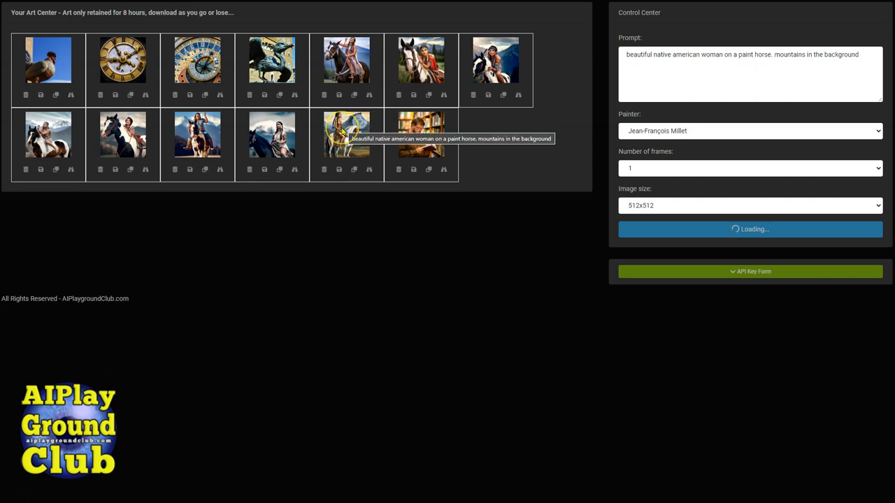
mouse_move(490, 165)
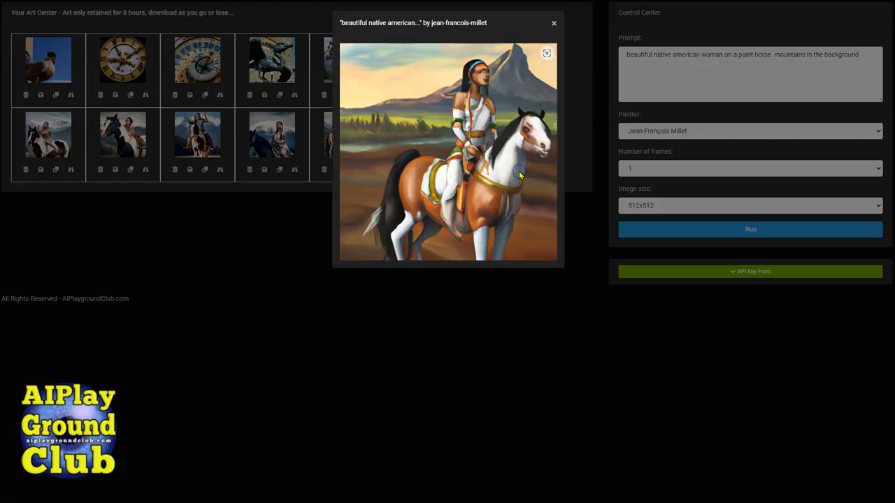
mouse_move(551, 107)
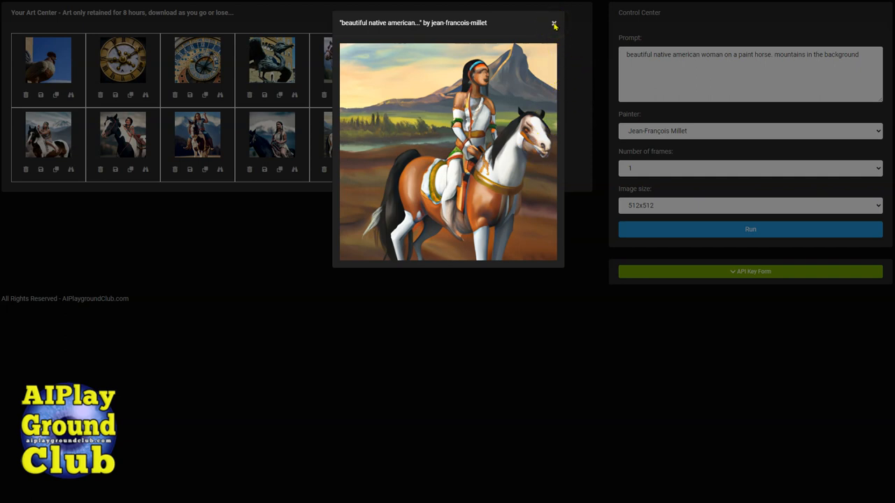
Step: Close the enlarged Millet variation preview to return to the gallery
left_click(555, 23)
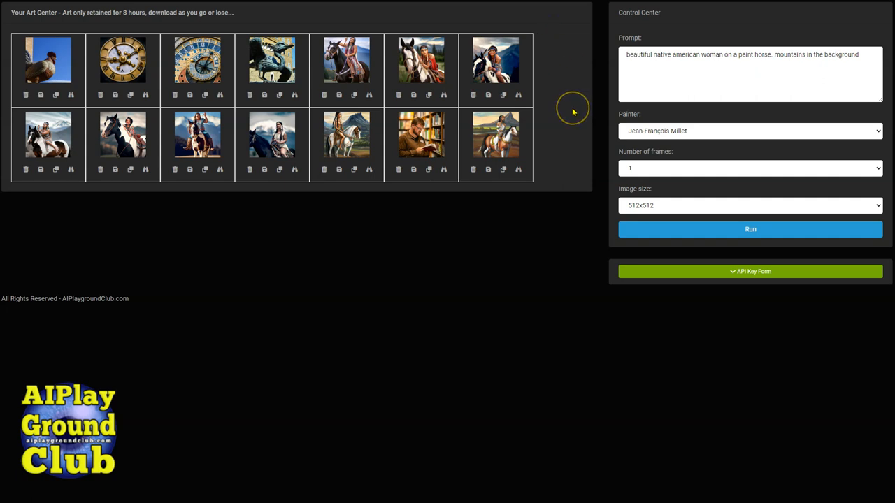
mouse_move(573, 110)
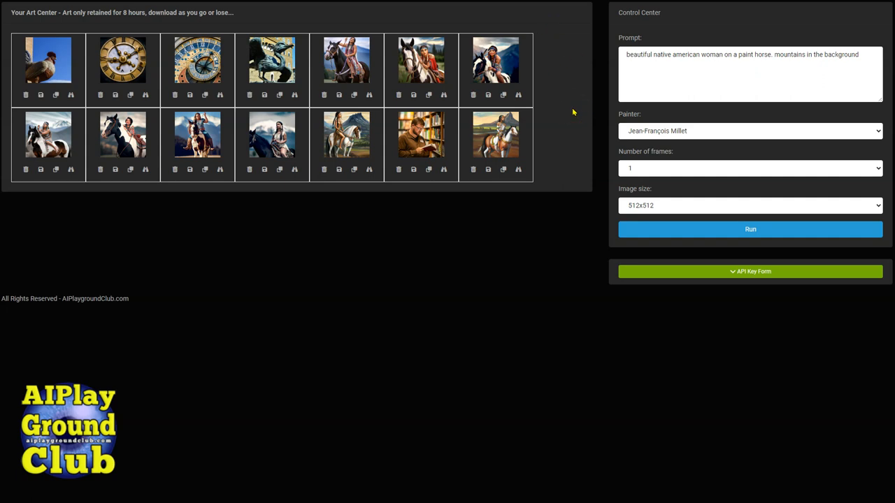
mouse_move(550, 292)
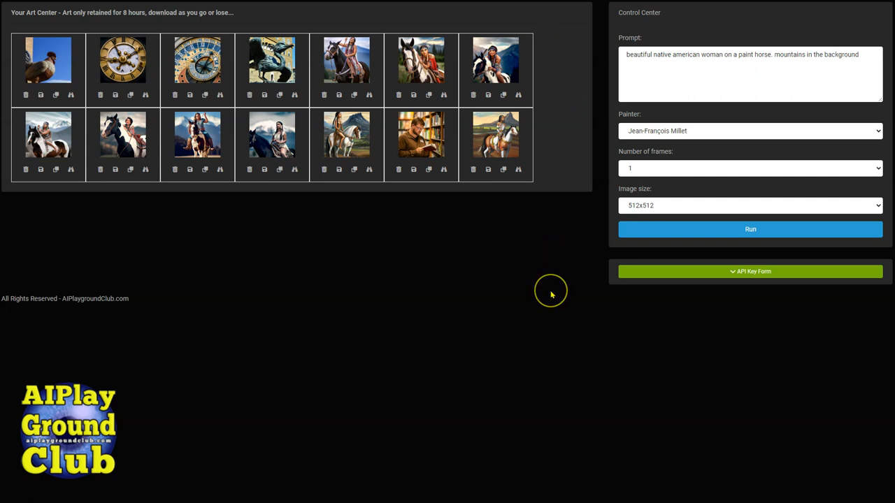